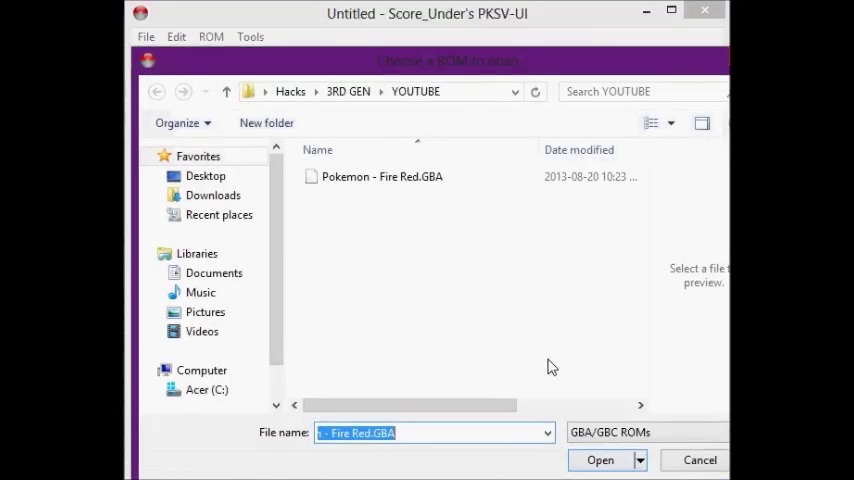
Open the Pokemon - Fire Red.GBA ROM in PKSV-UI.
left_click(600, 460)
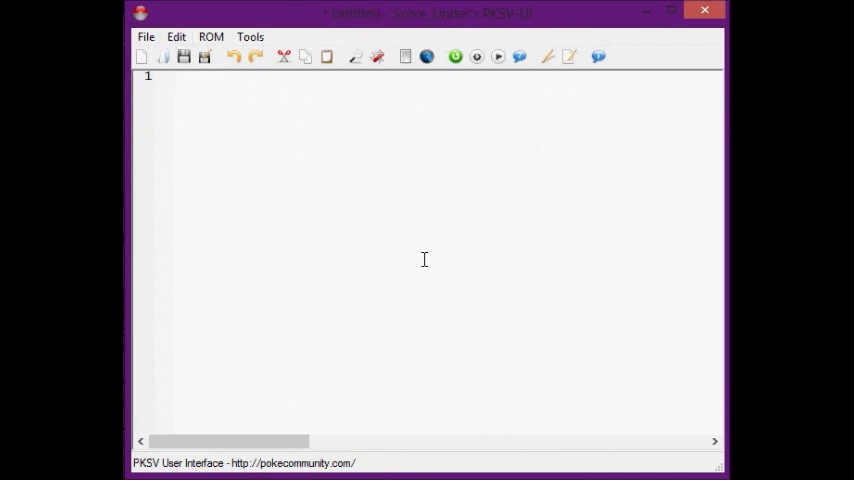
type("#dyn")
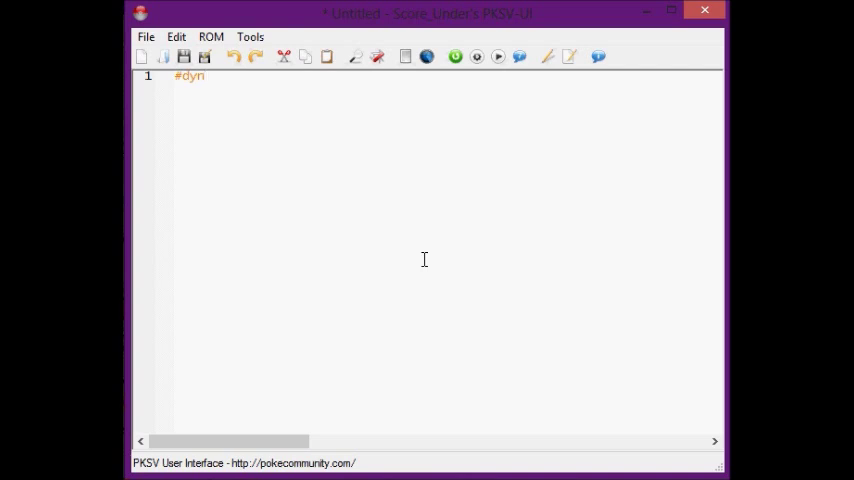
type("0x740000")
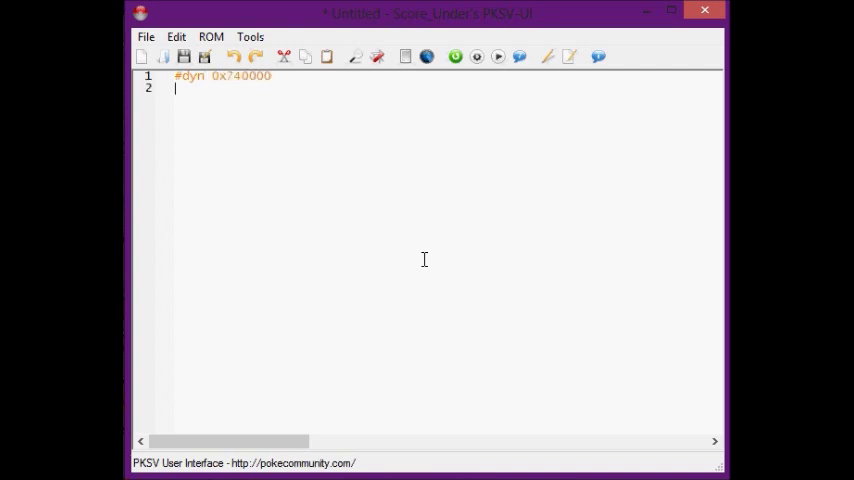
type("#pr")
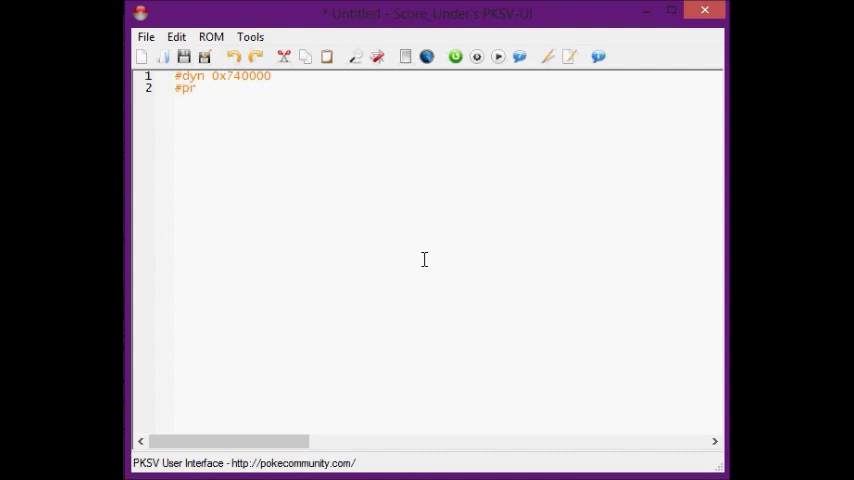
type("org")
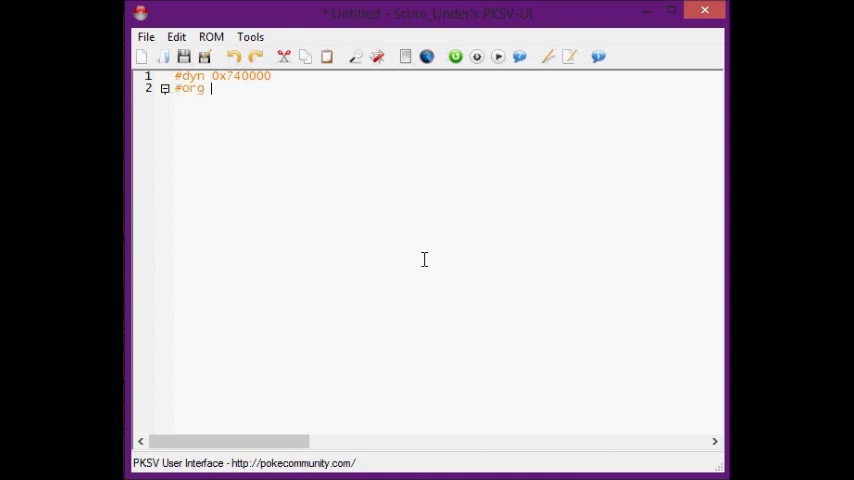
type("@st")
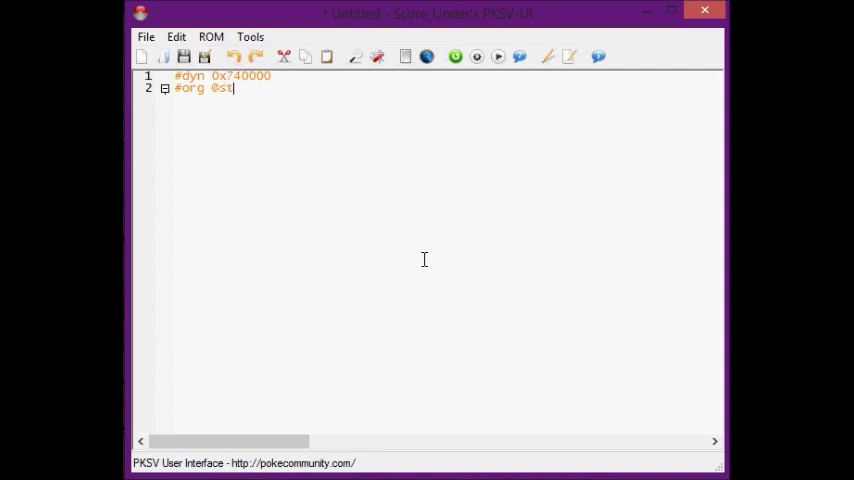
type("arting")
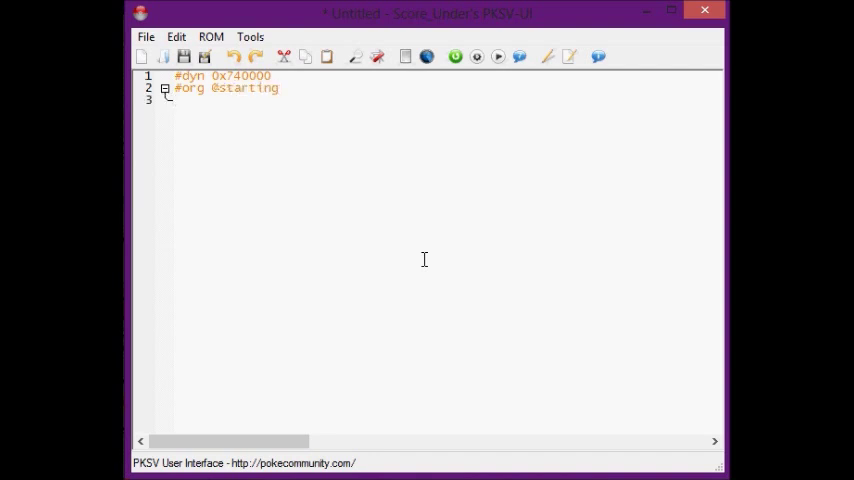
Write 'trainerbattle 0x0' on the third line.
type("tr")
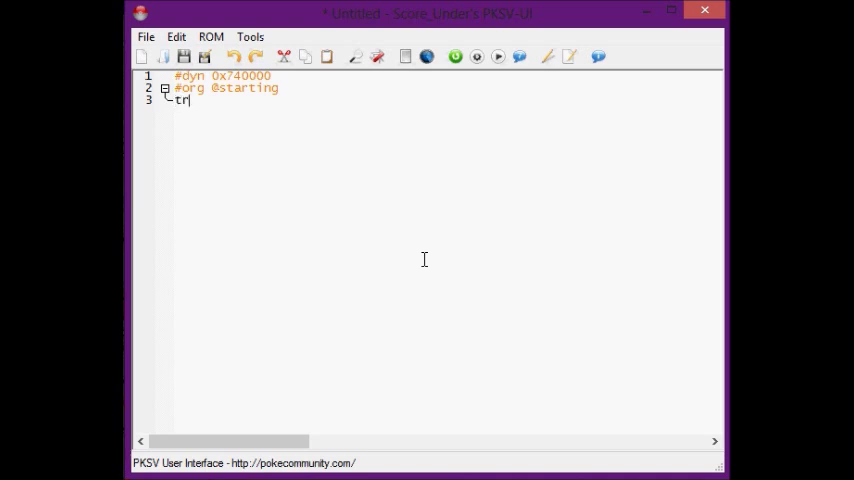
type("ainer")
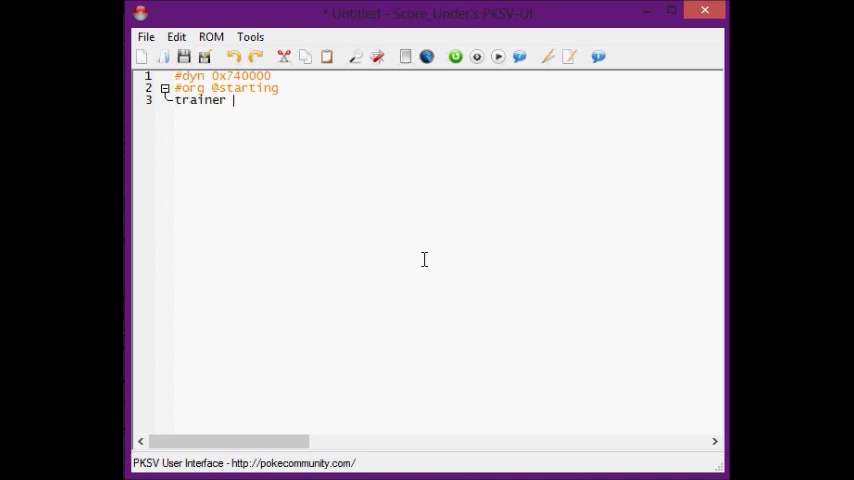
type("battle")
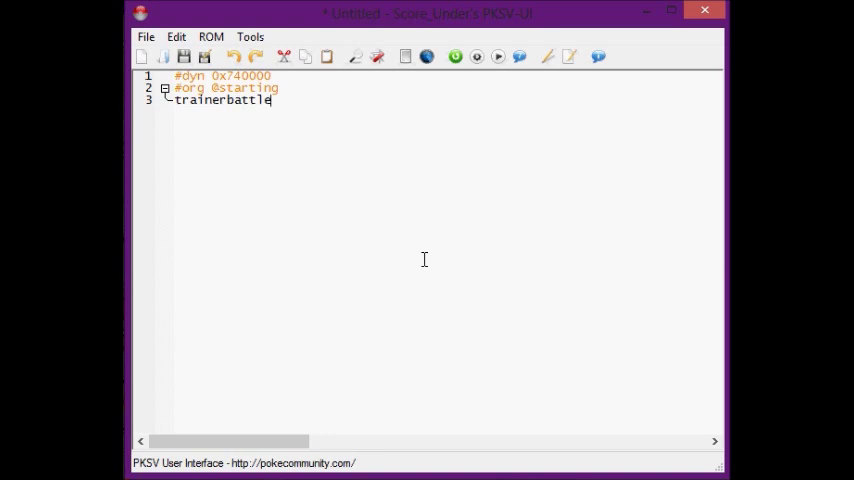
type("\" \"")
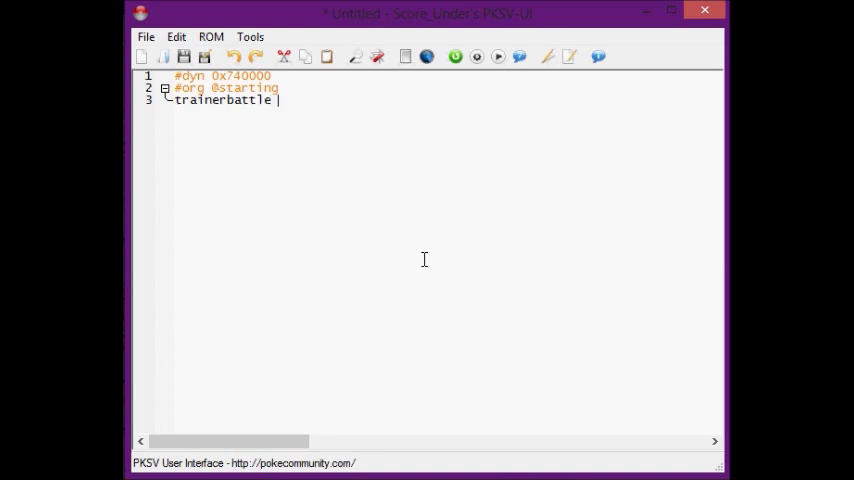
type("0x0")
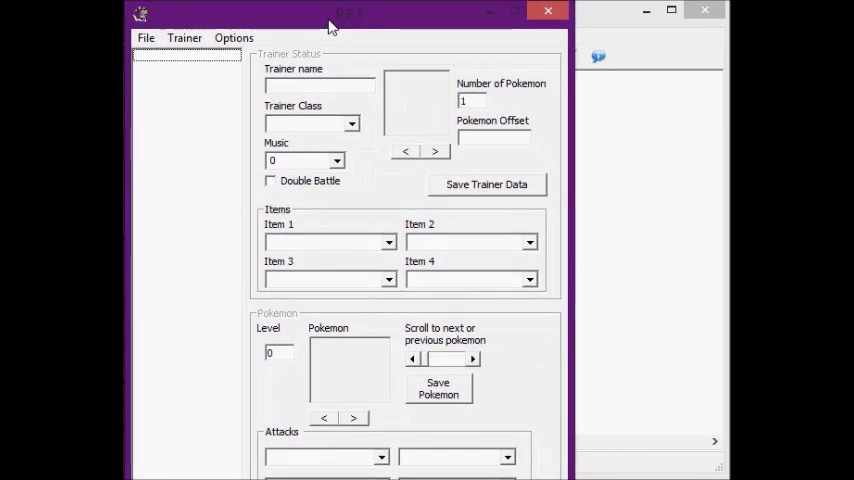
mouse_move(343, 29)
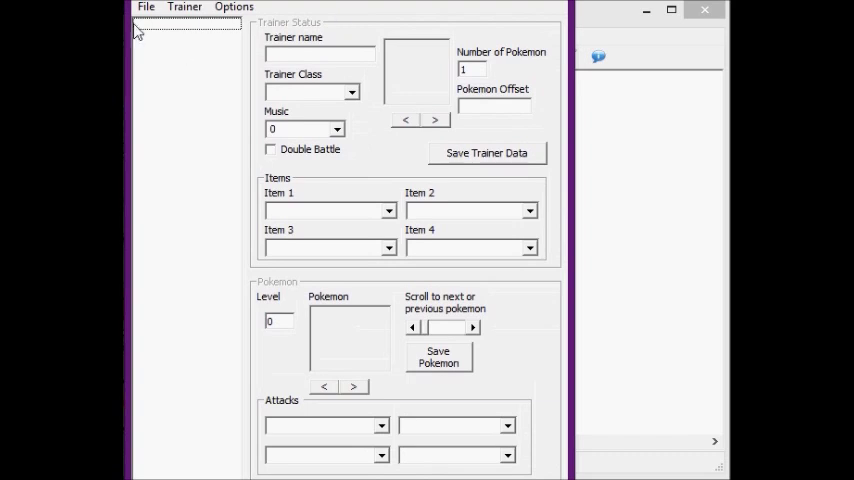
Load the ROM in PET with File > Open to list its trainers.
left_click(145, 7)
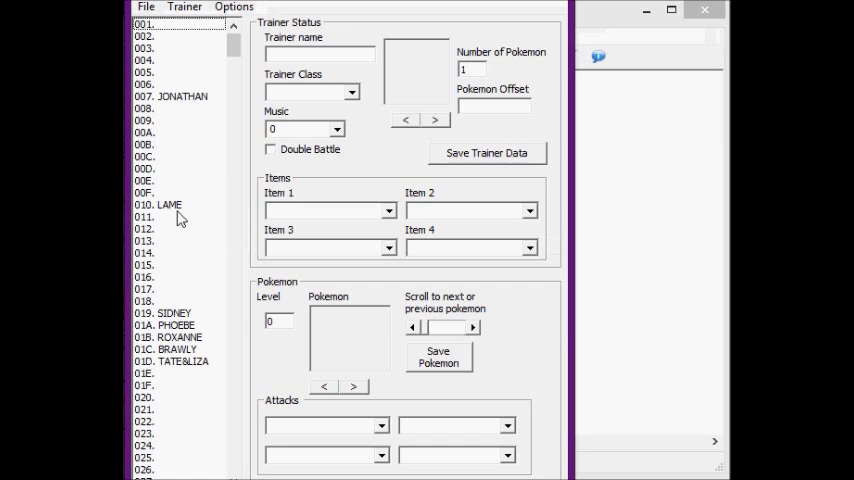
Inspect trainer 010 LAME's fields and music (kept at 129), then select ARTHUR.
left_click(165, 204)
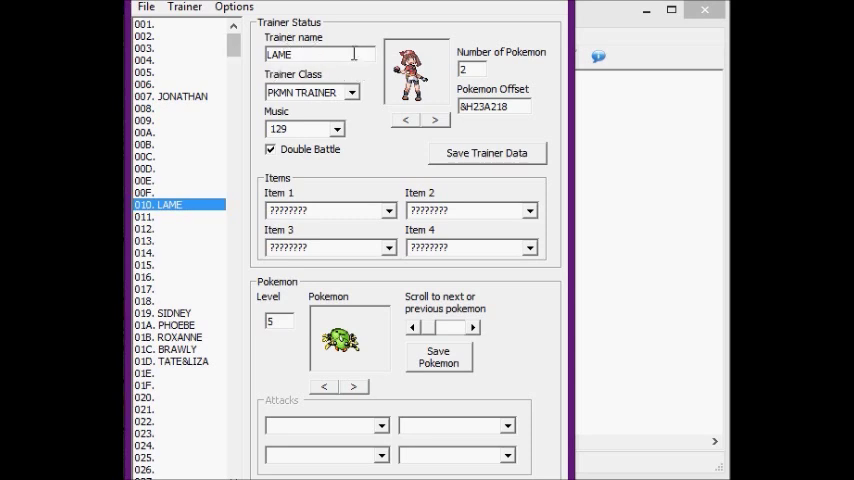
left_click(406, 119)
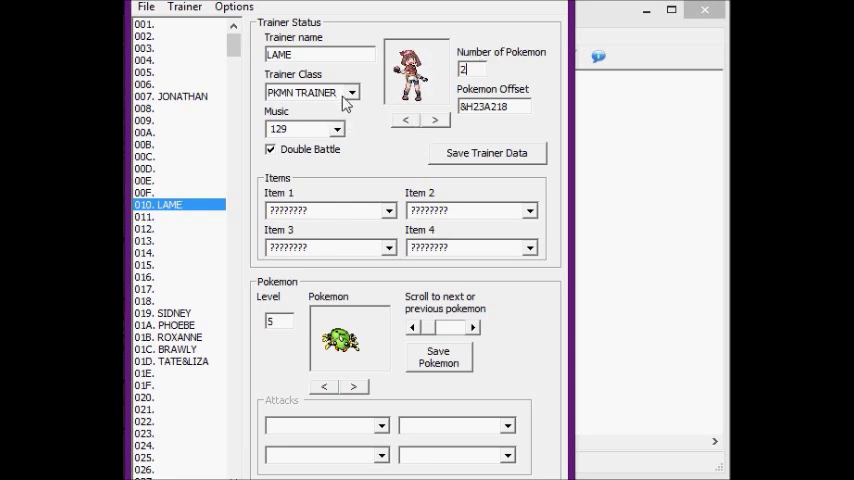
left_click(349, 92)
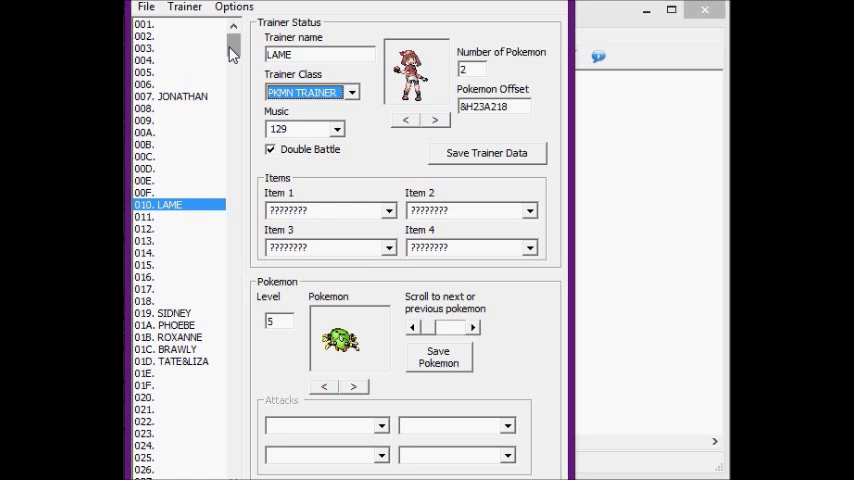
left_click(337, 129)
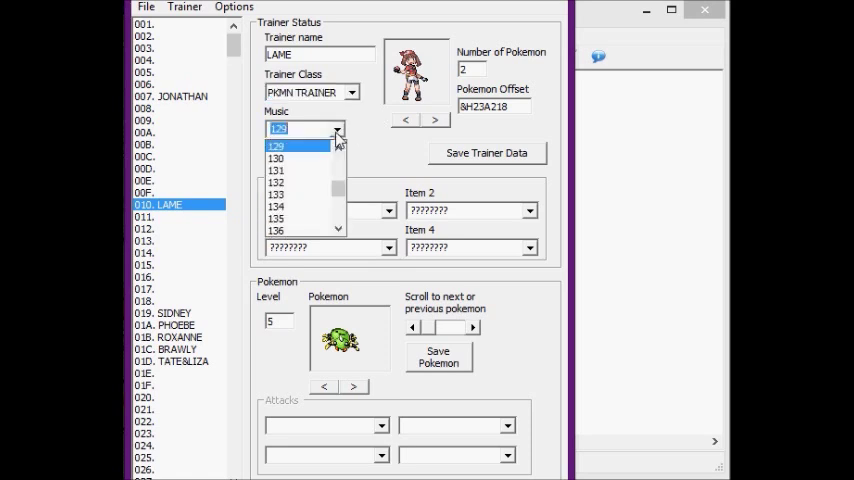
left_click(277, 128)
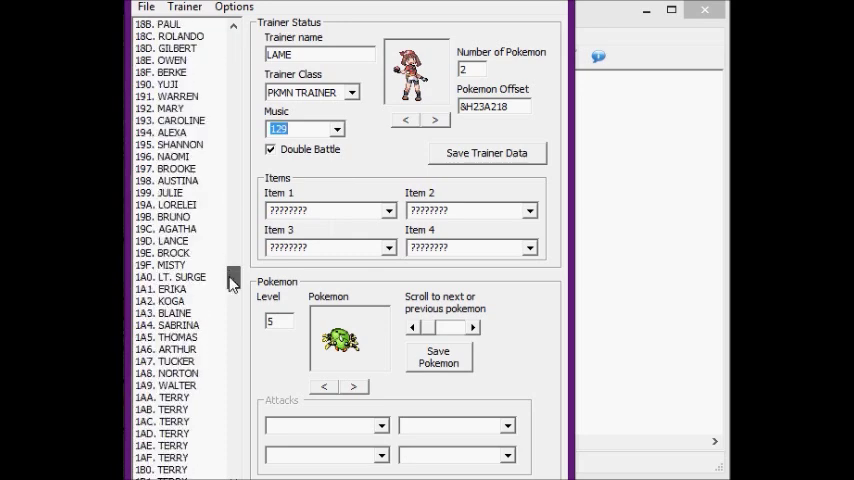
left_click(170, 204)
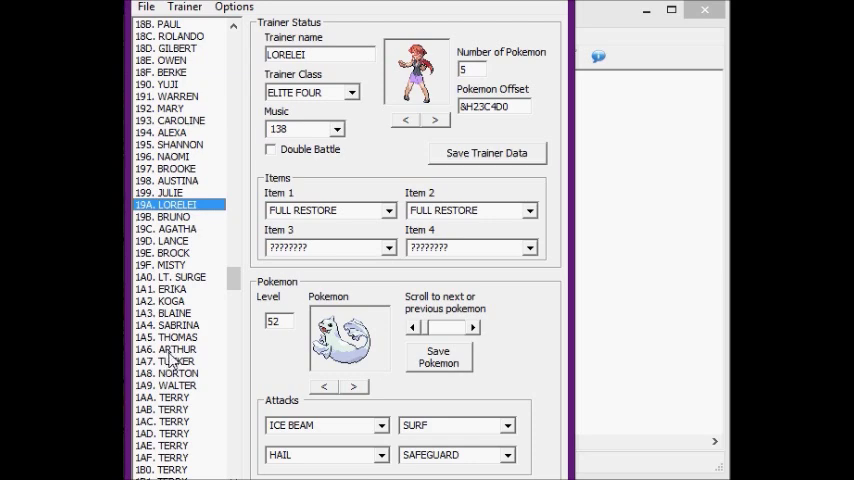
left_click(170, 348)
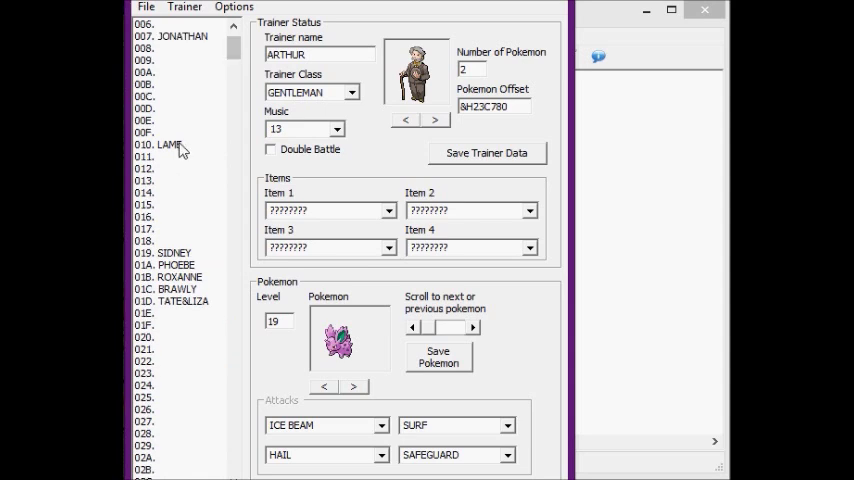
Give LAME MOOMOO MILK as Item 1 and save the trainer data.
left_click(169, 144)
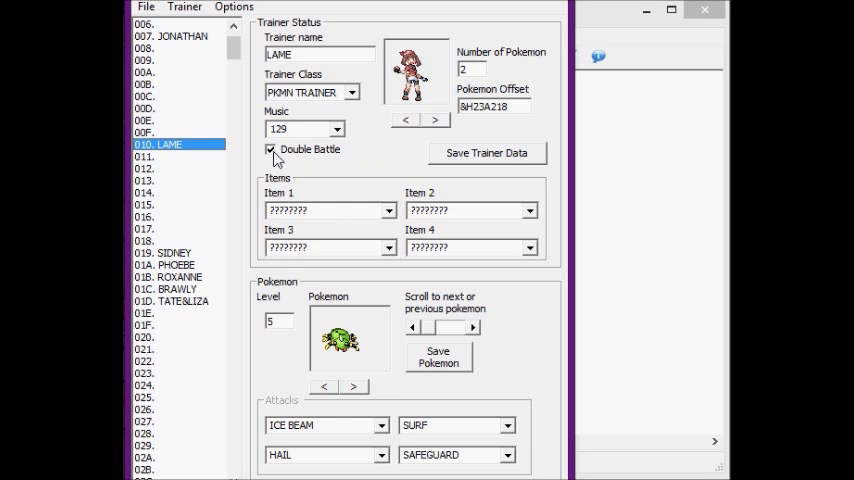
mouse_move(316, 168)
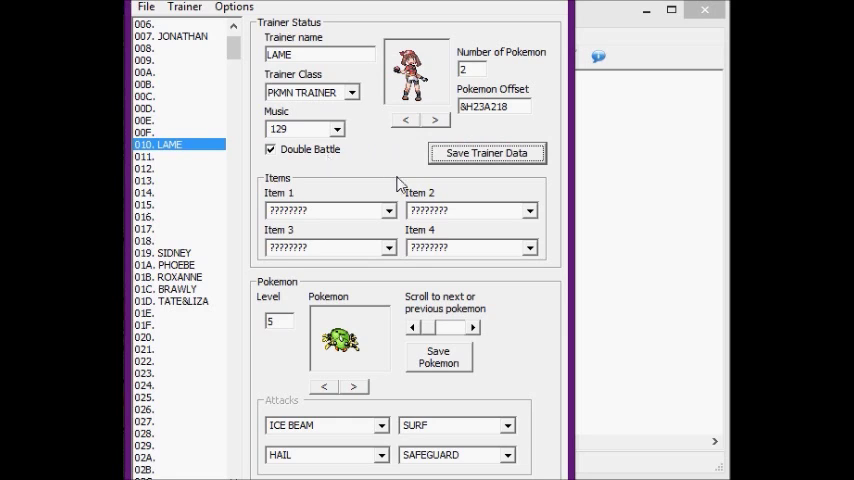
left_click(386, 210)
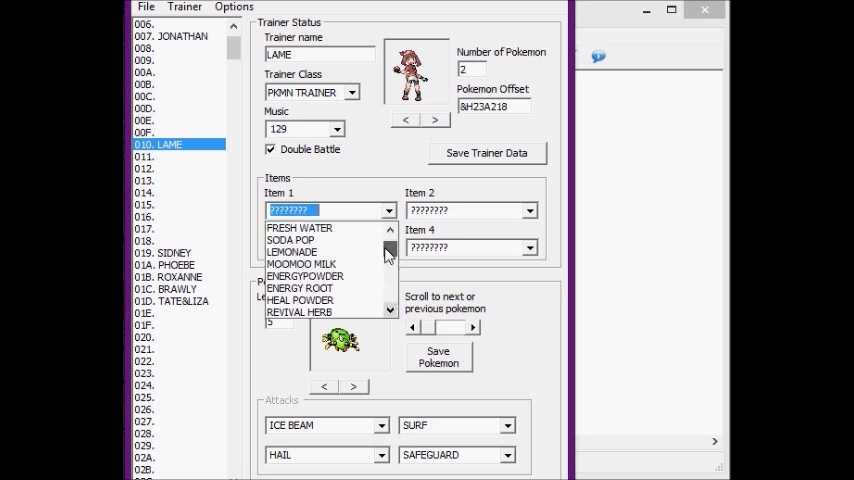
scroll("down", 3)
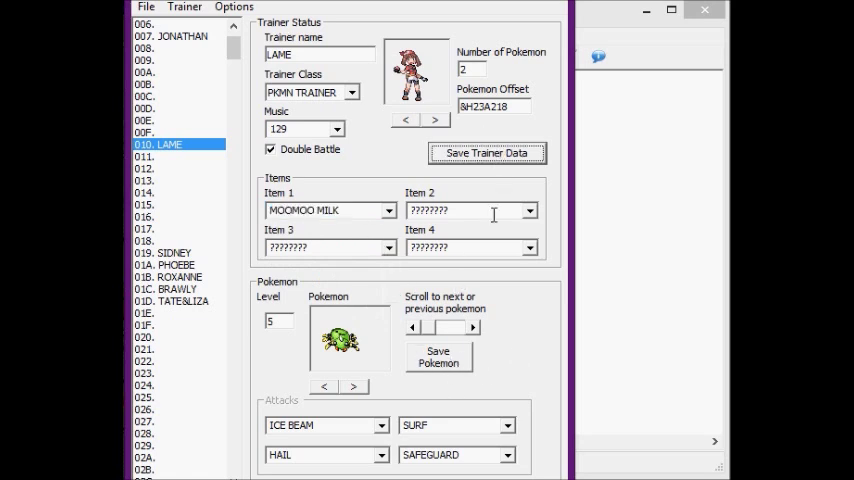
Set LAME's green Pokémon to level 10, save it, and compare both party slots.
left_click(468, 327)
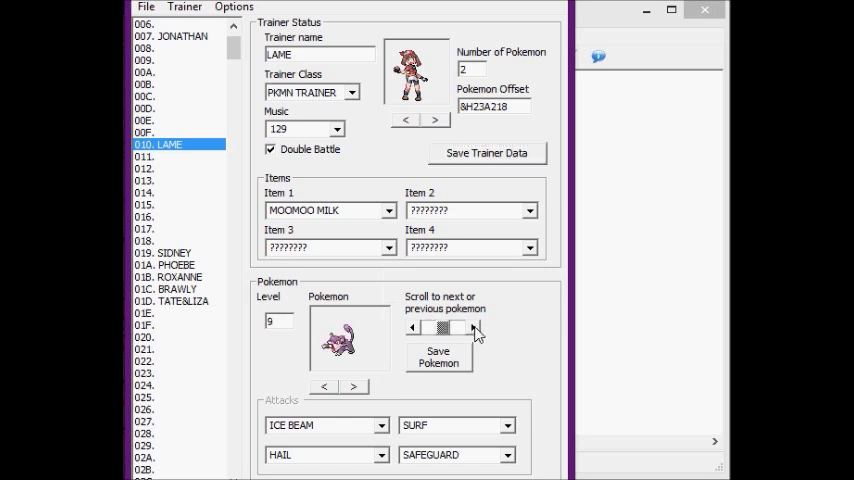
left_click(470, 327)
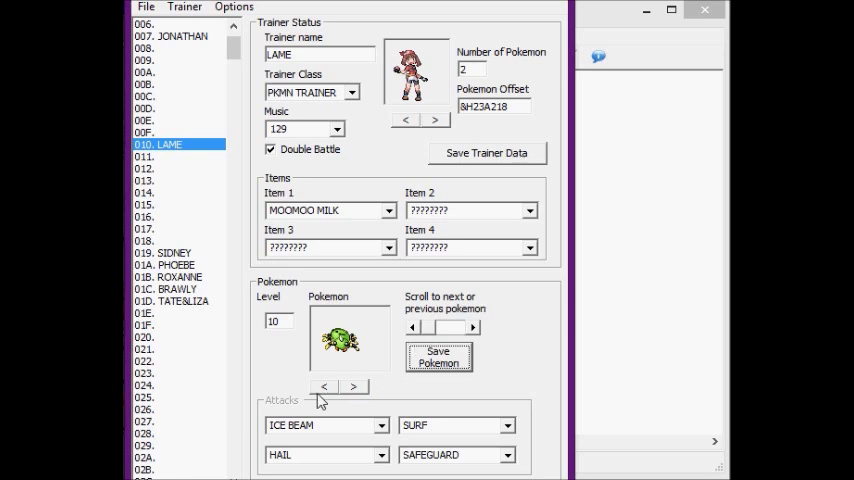
left_click(323, 386)
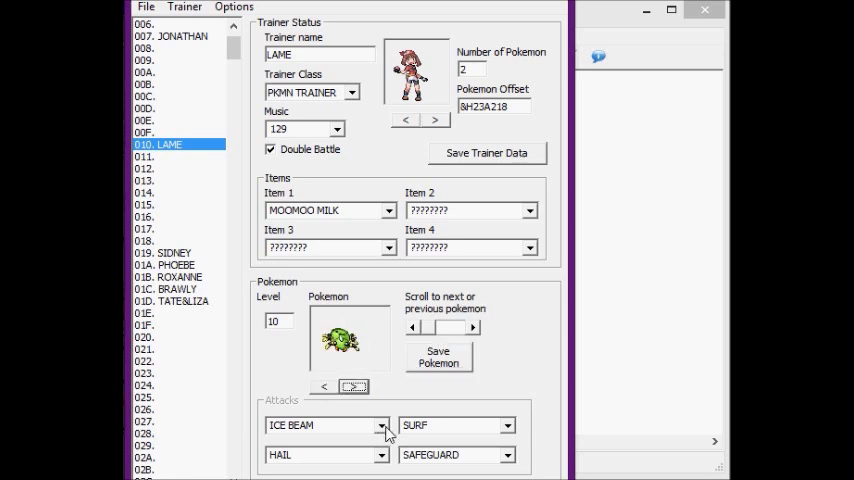
mouse_move(454, 434)
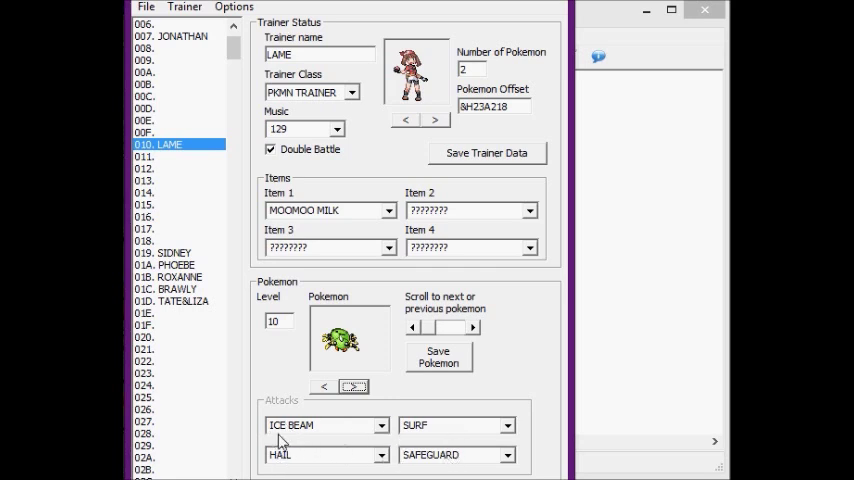
mouse_move(221, 357)
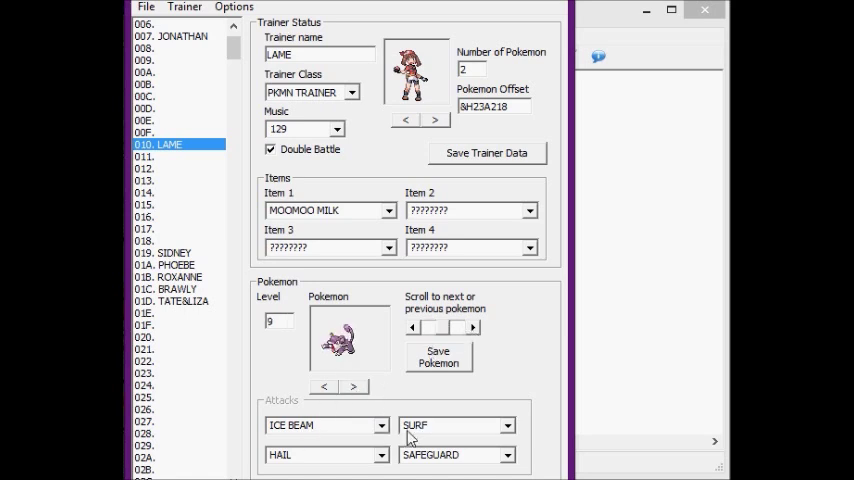
mouse_move(438, 440)
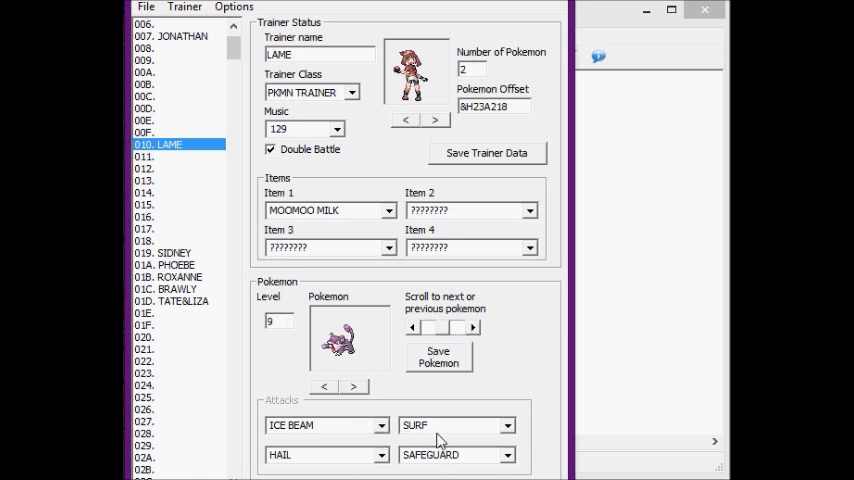
mouse_move(449, 444)
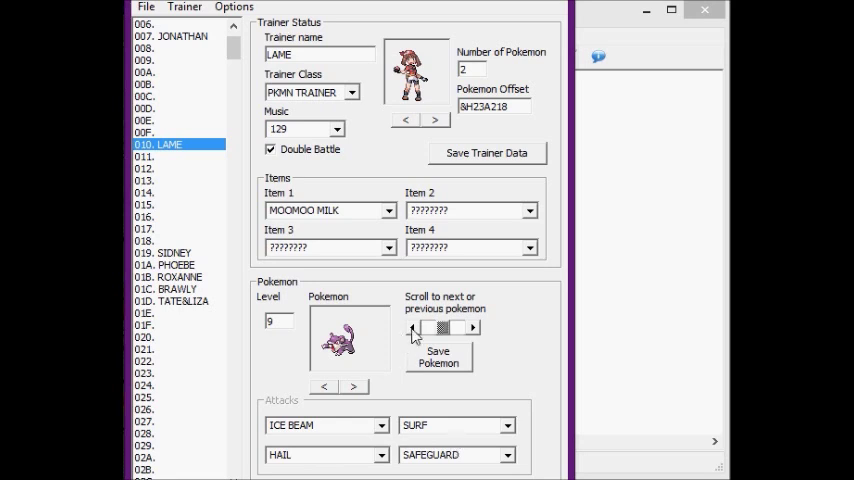
left_click(473, 327)
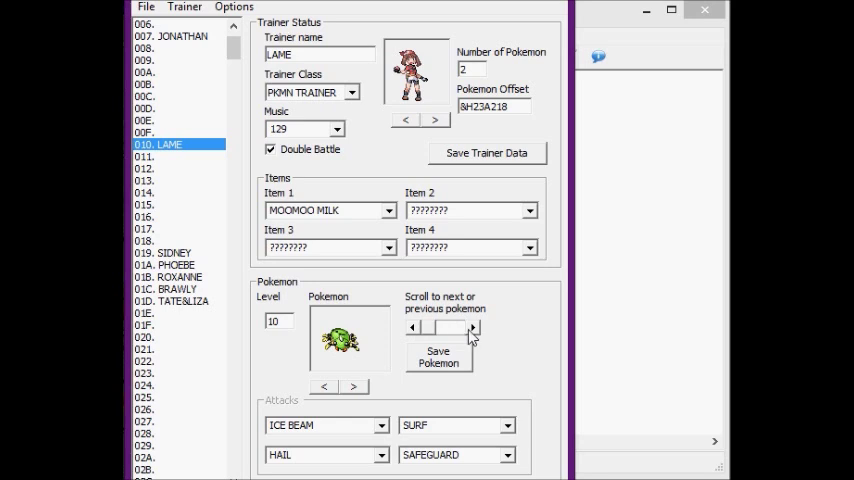
mouse_move(510, 323)
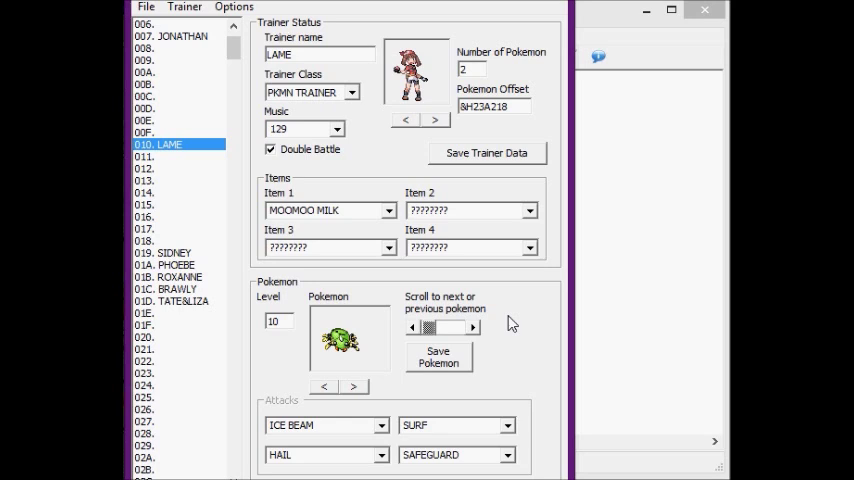
mouse_move(338, 393)
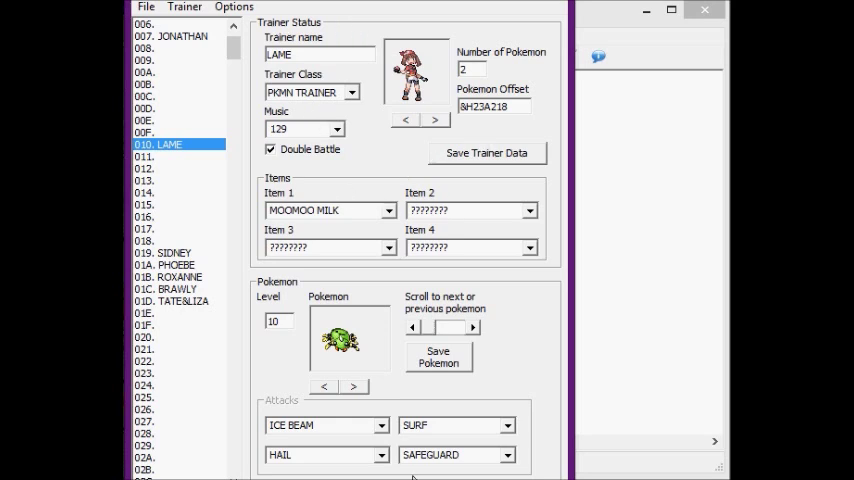
mouse_move(363, 30)
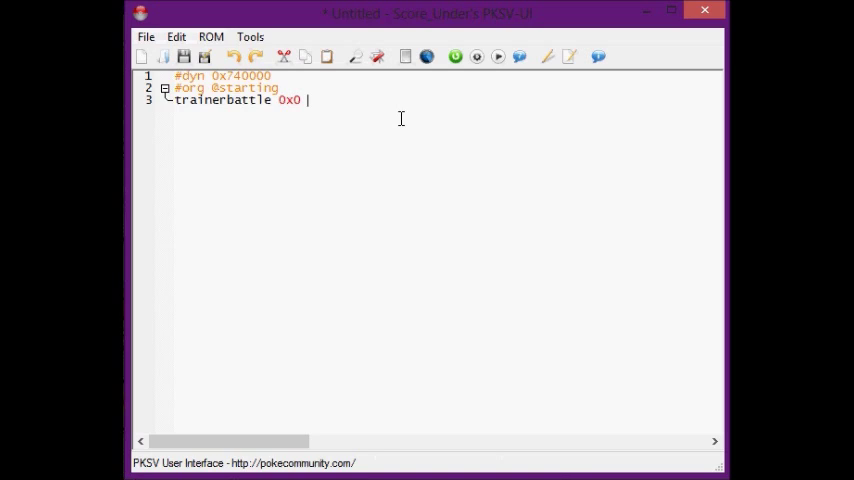
type("010")
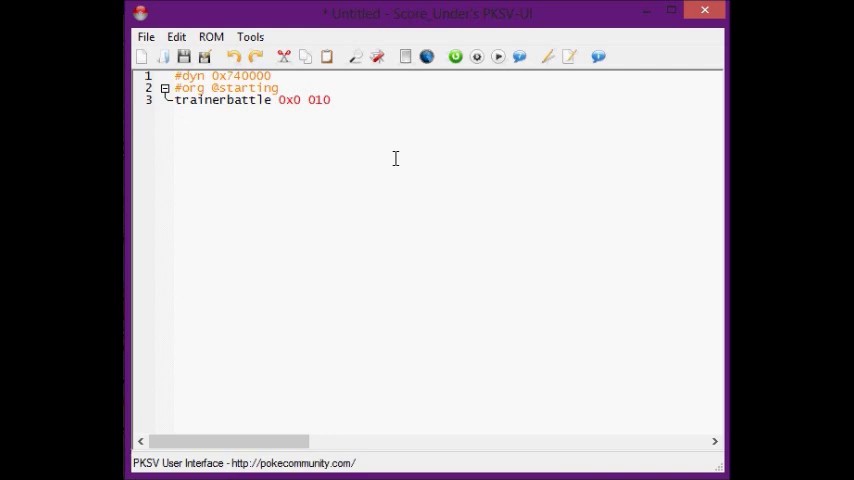
type("0x0")
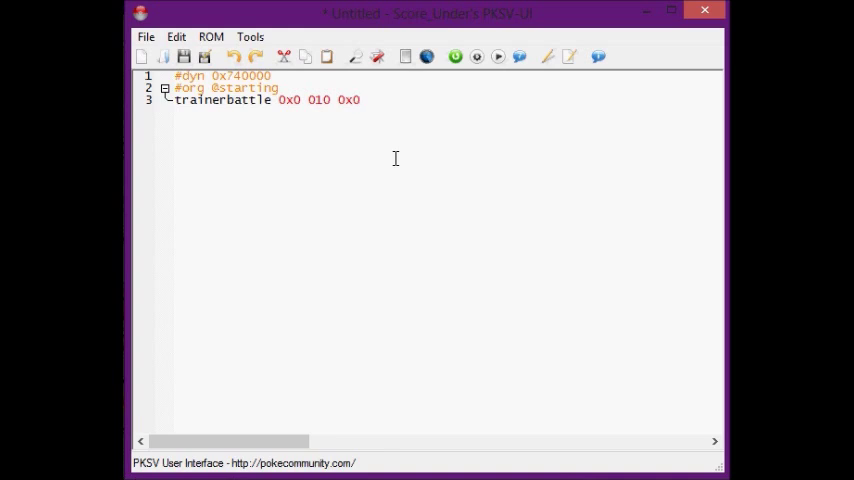
type("@")
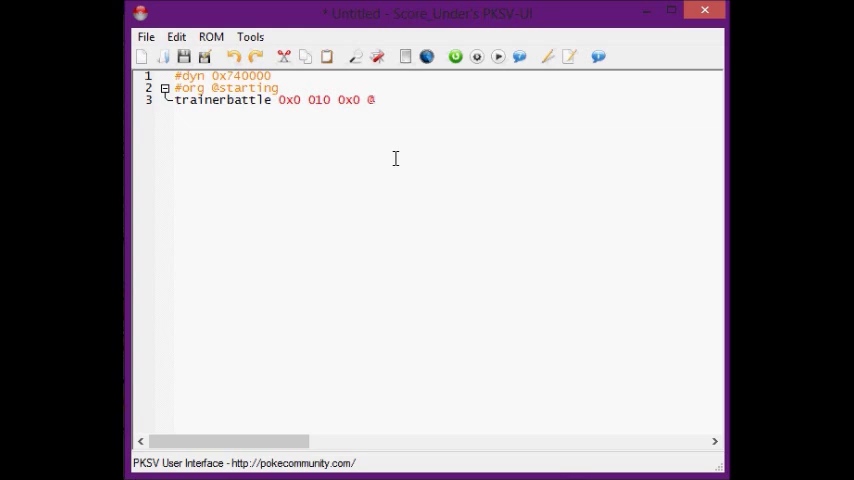
type("begining")
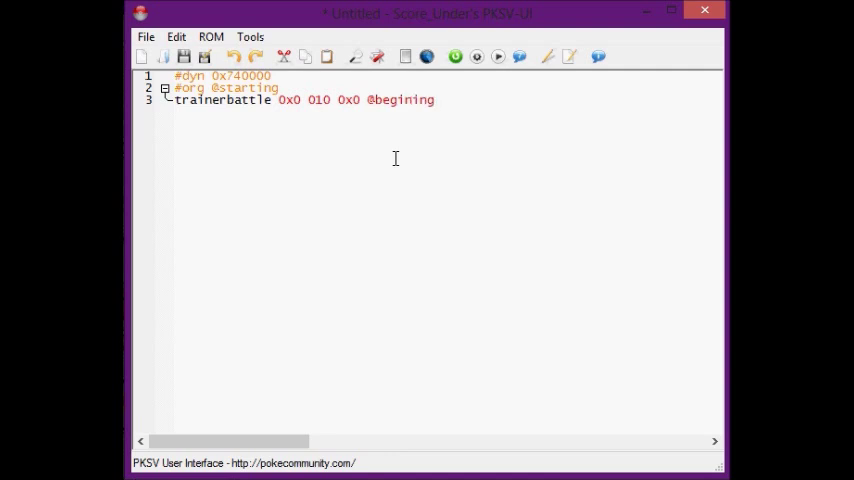
type("@ending")
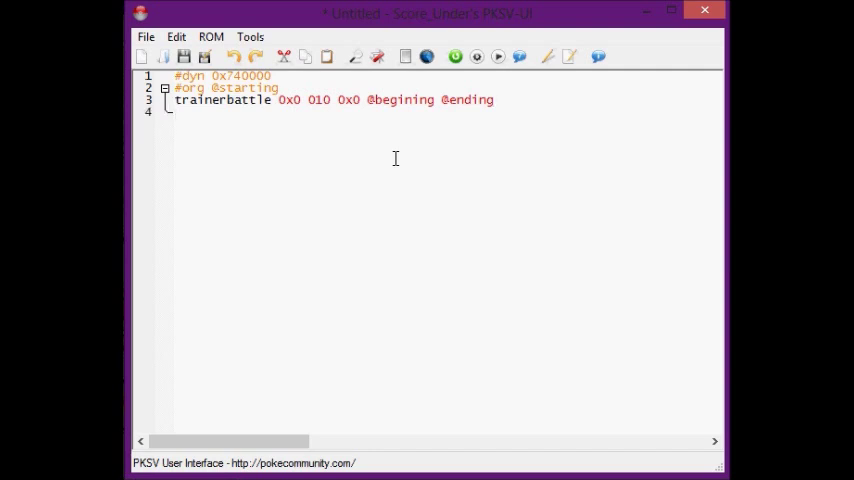
type("msg")
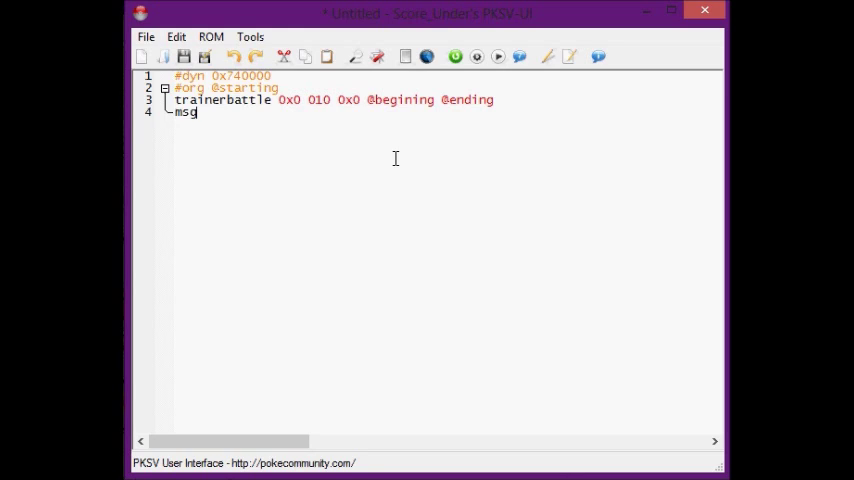
type("box")
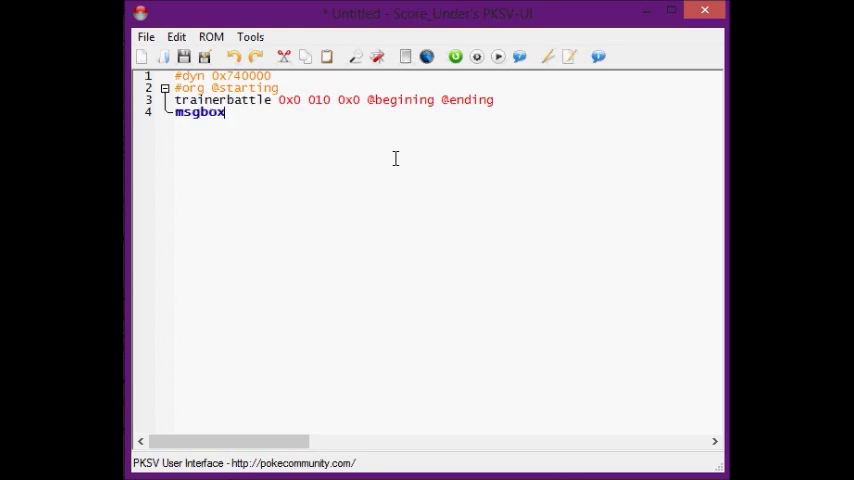
type("@")
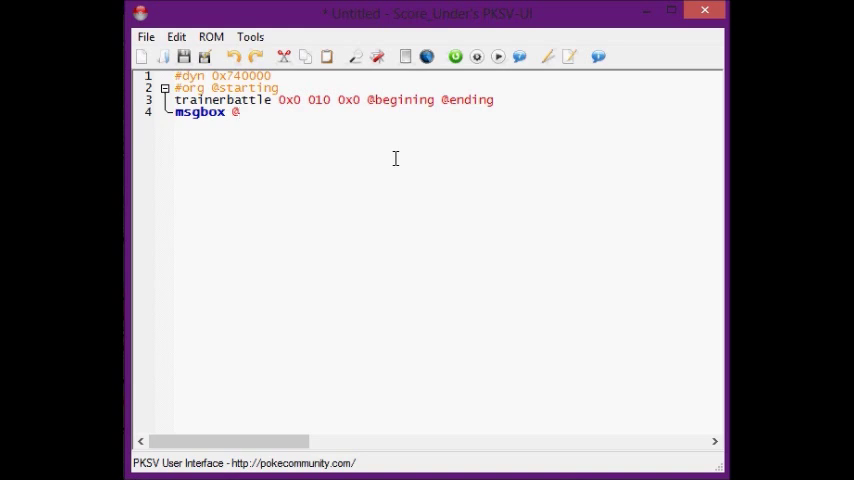
type("afterwards")
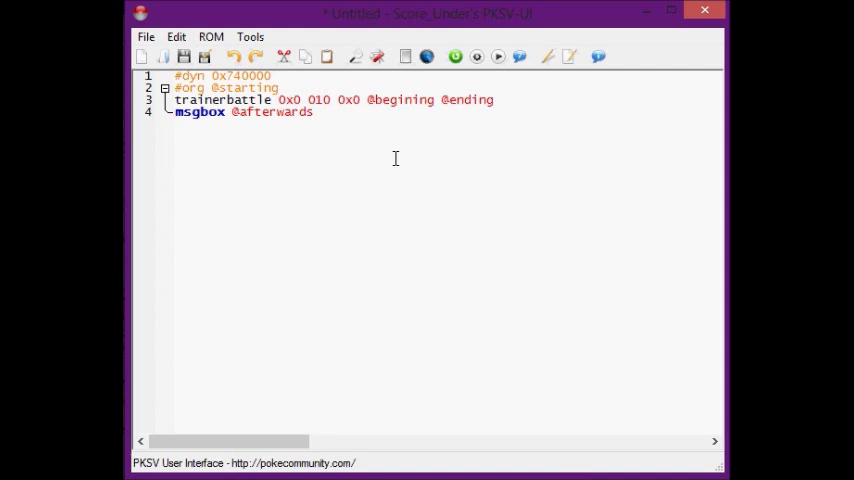
Add 'callstd msg_normal' and close the block with 'end'.
type("call")
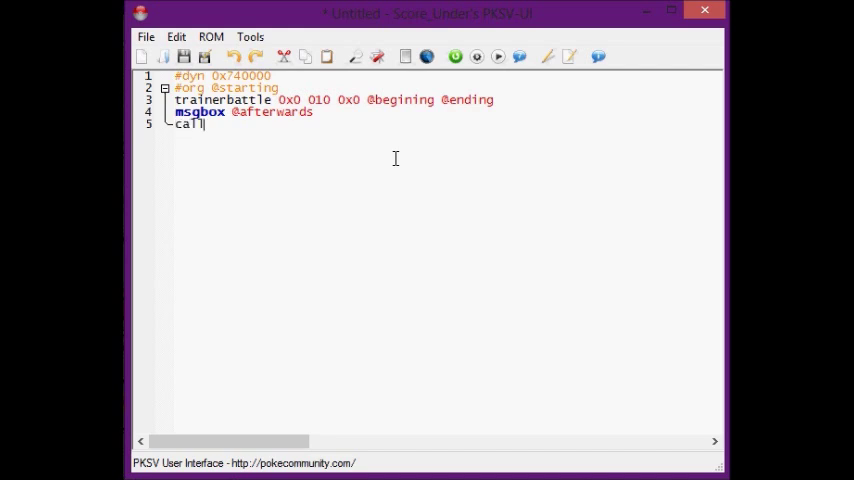
type("std")
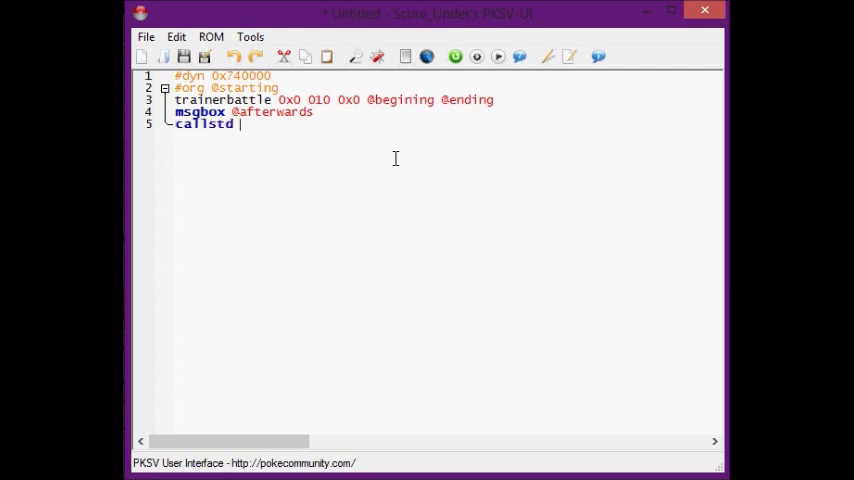
type("msg_")
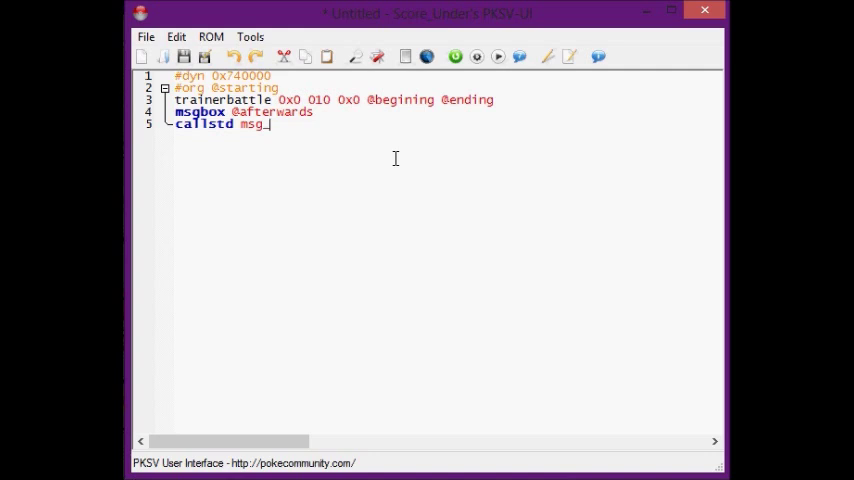
type("normal")
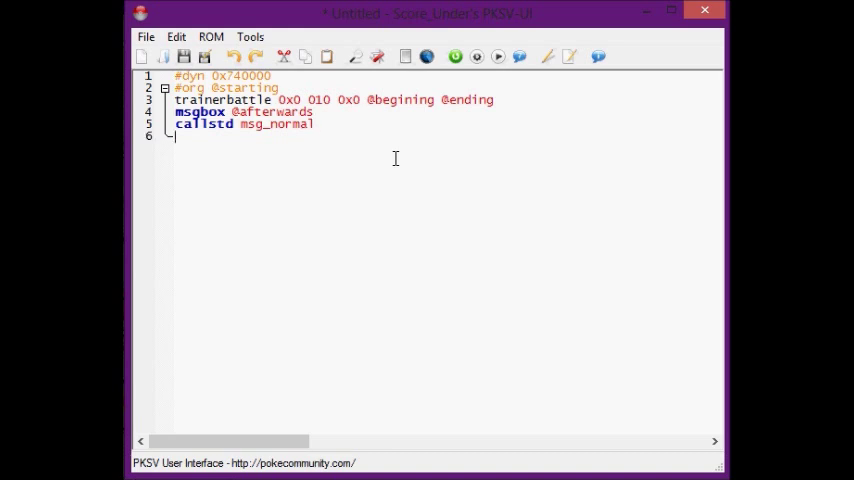
type("end")
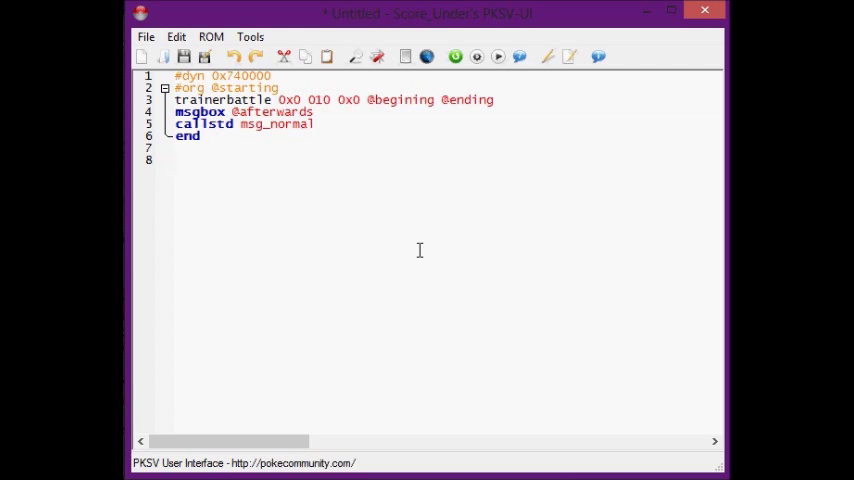
type("#org")
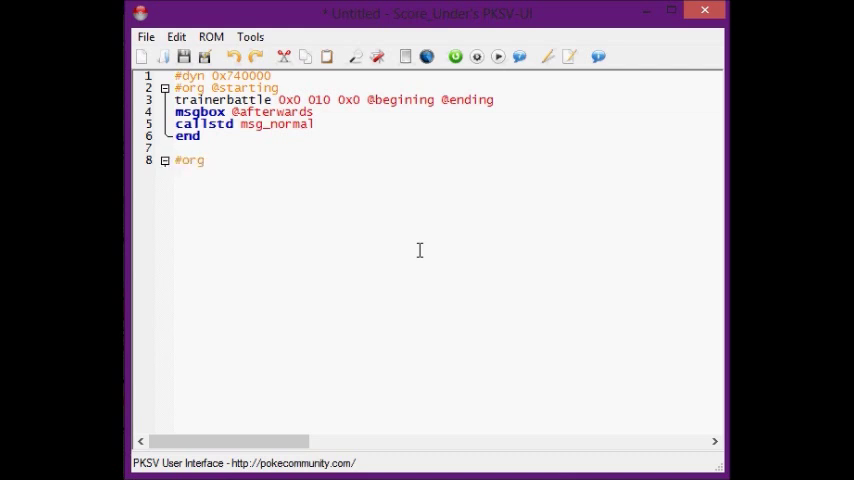
type("@begini")
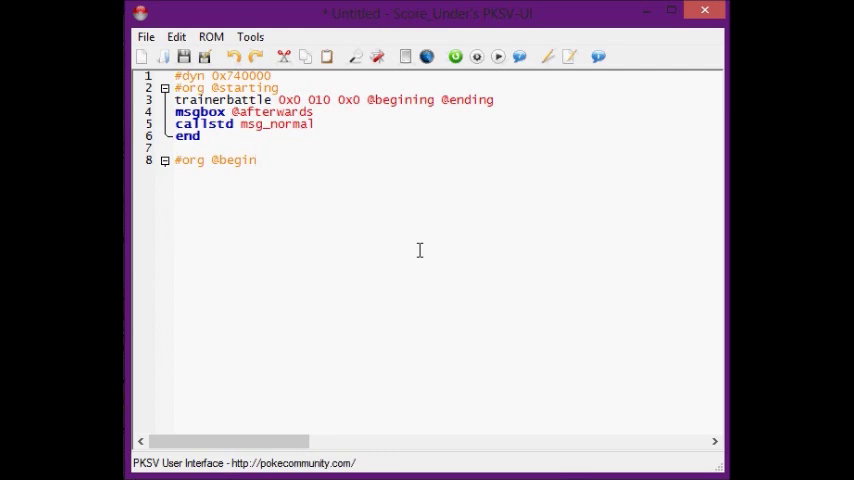
type("ing")
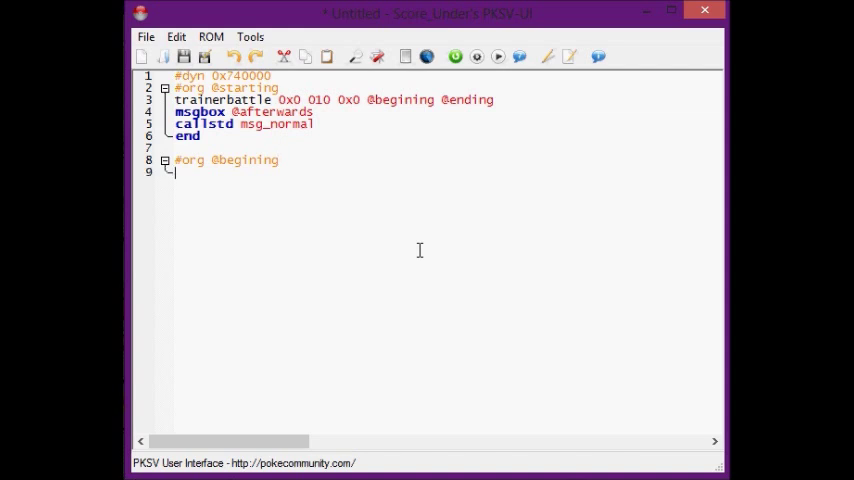
Give it the text '= I'm going to punch you in the\nface'.
type("=")
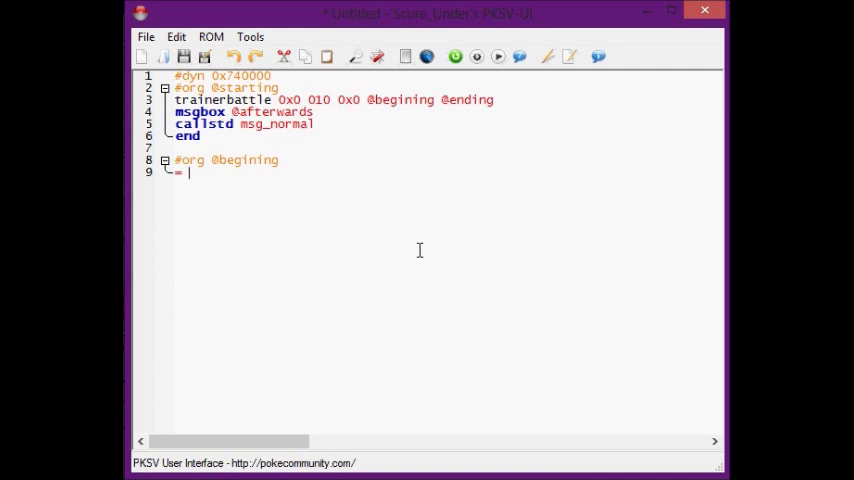
type("I'm")
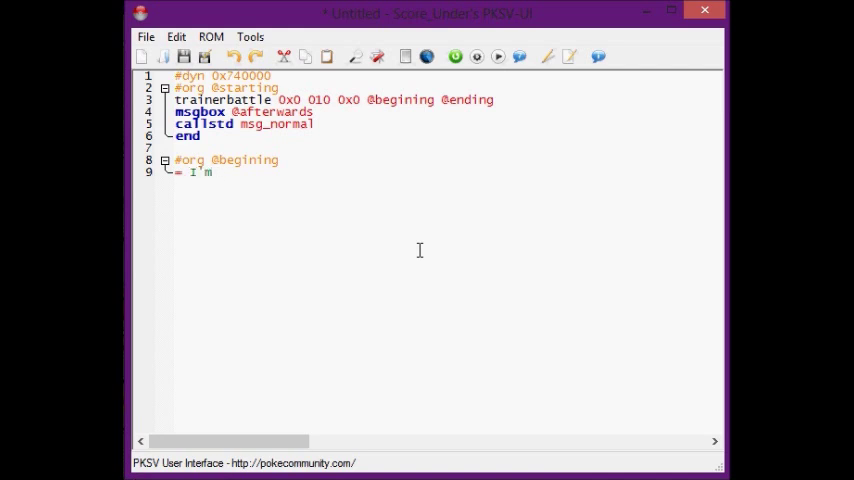
type("going")
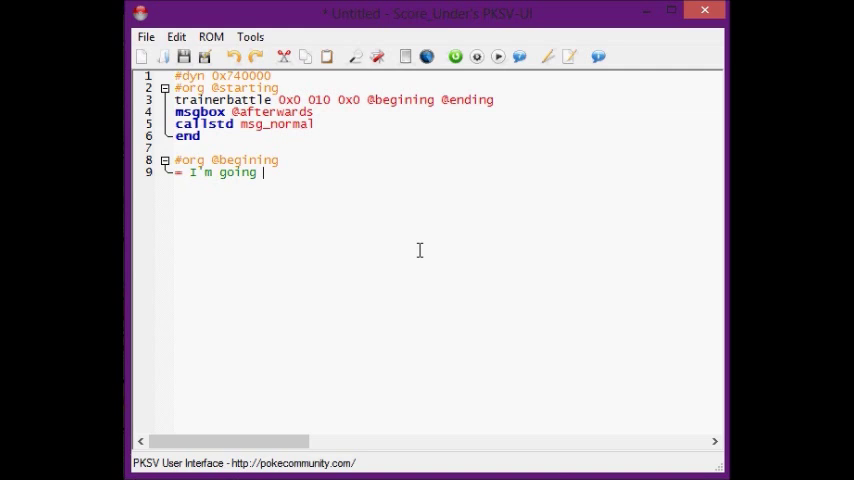
type("to pu")
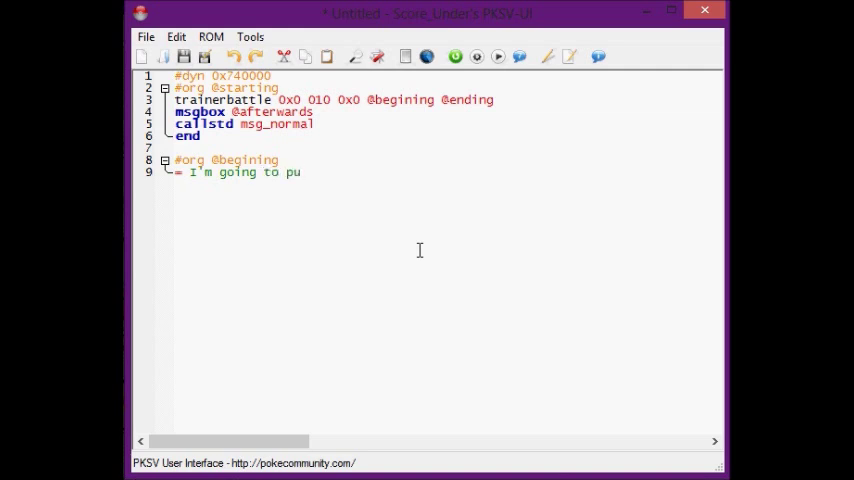
type("nch")
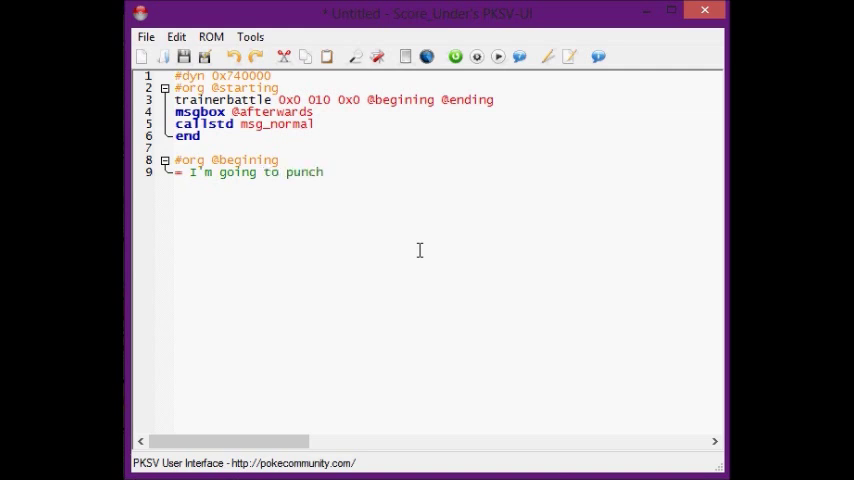
left_click(323, 171)
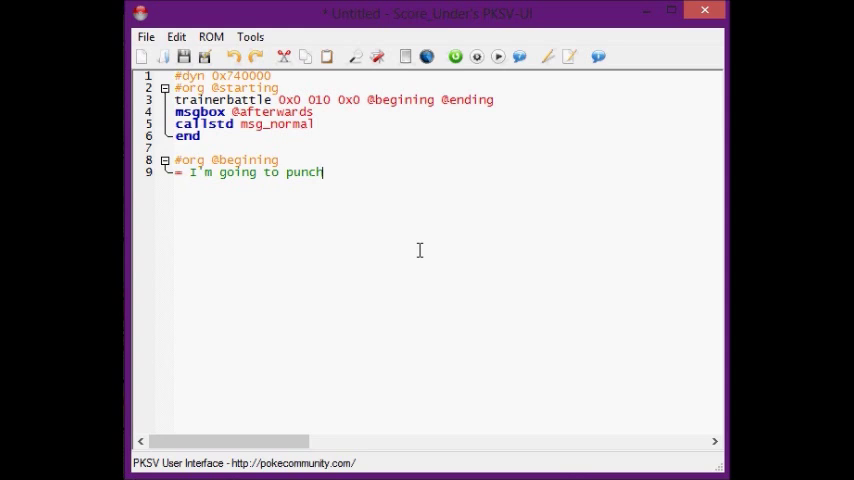
type("you in the")
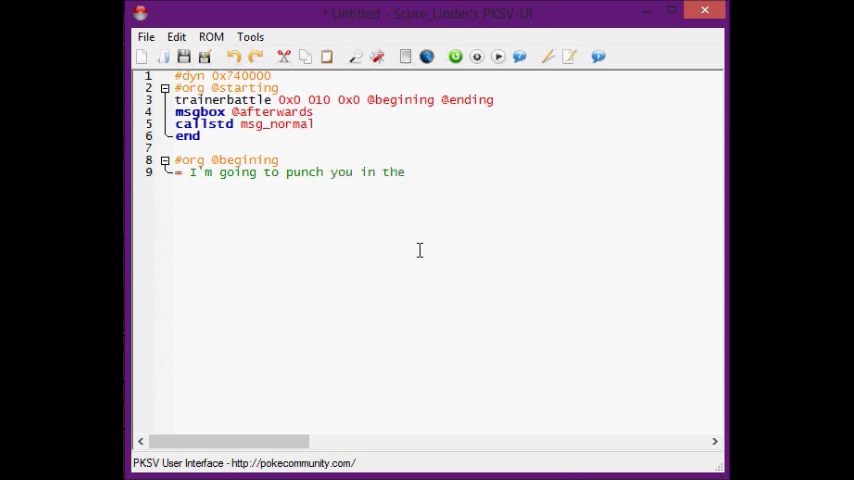
type("\\n")
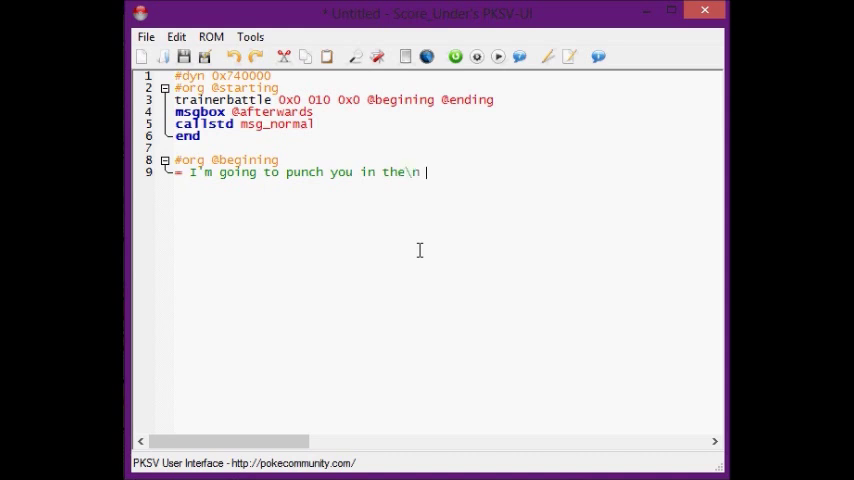
type("face")
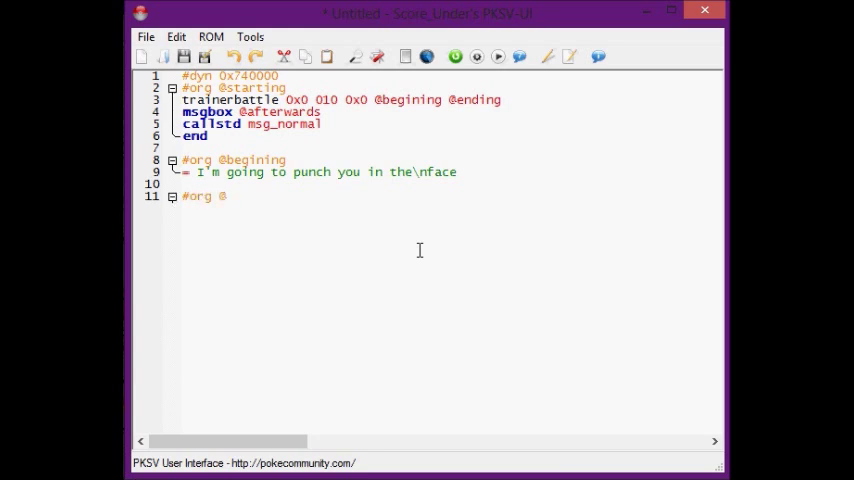
type("ending")
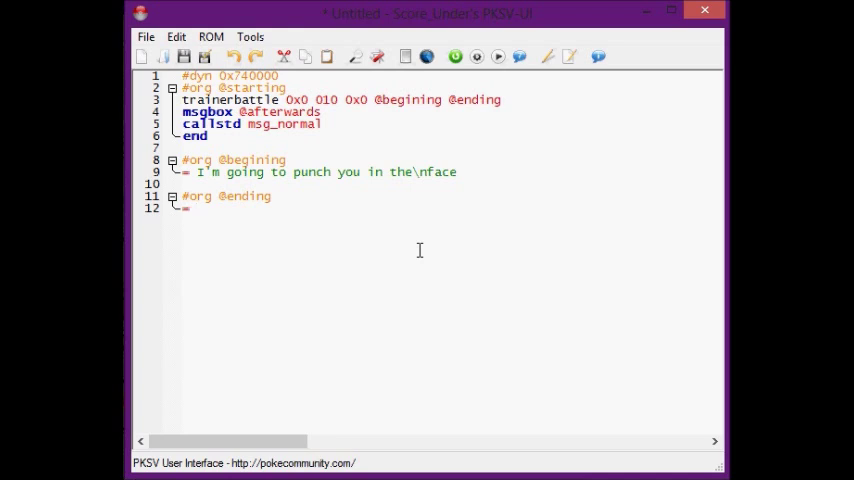
type("You stupid st")
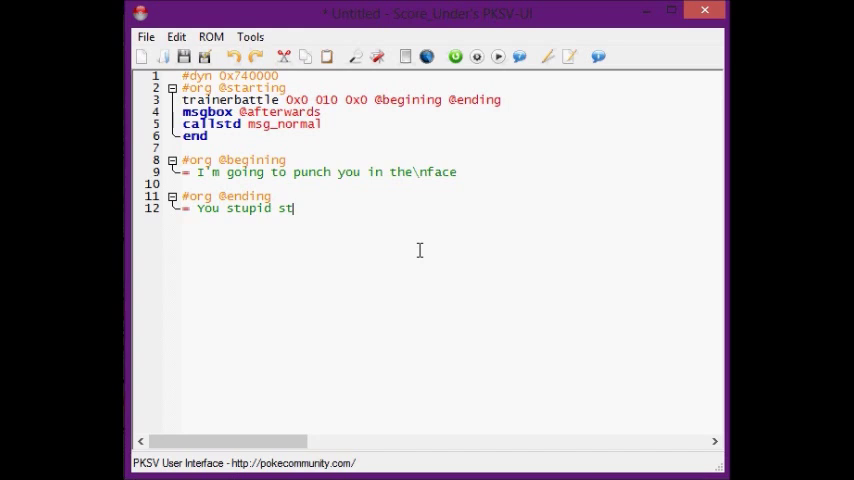
type("upid")
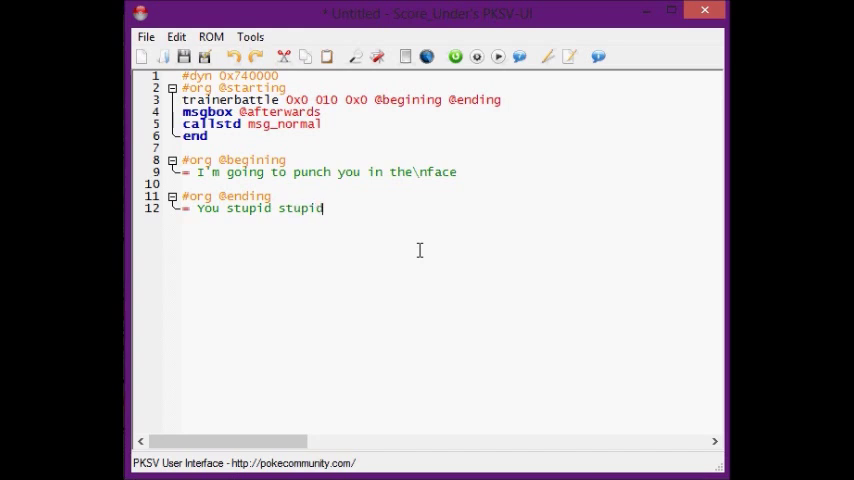
type("!")
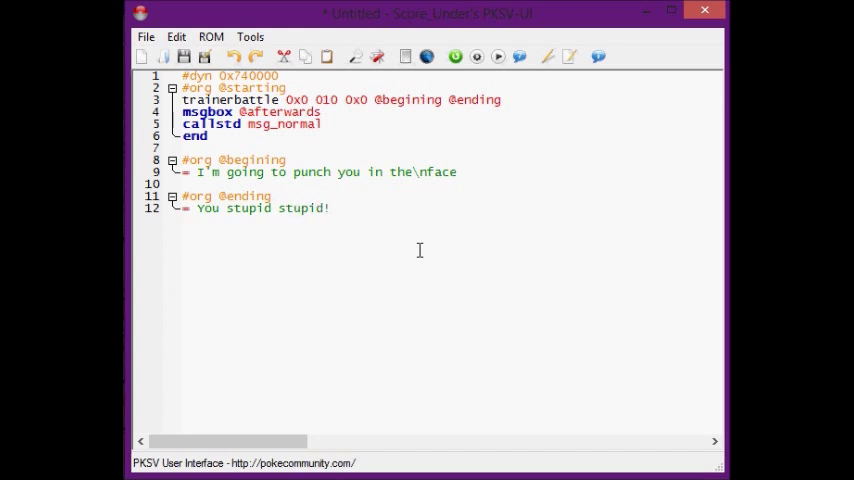
type("#org")
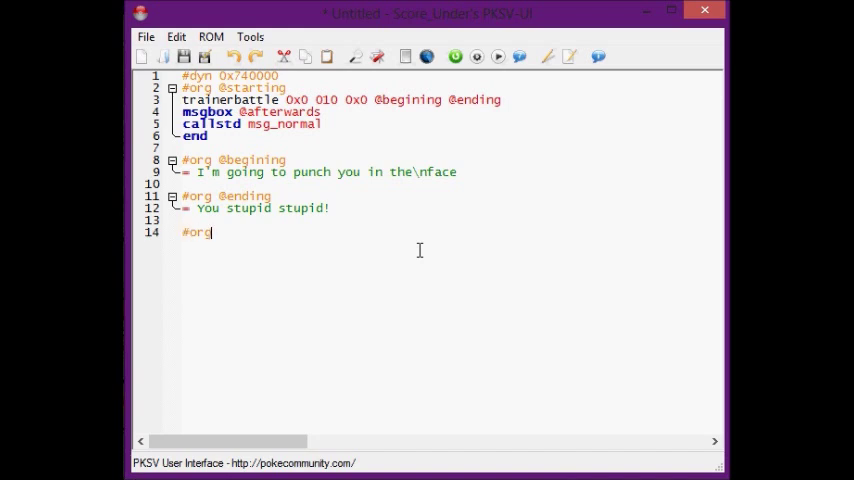
type("@")
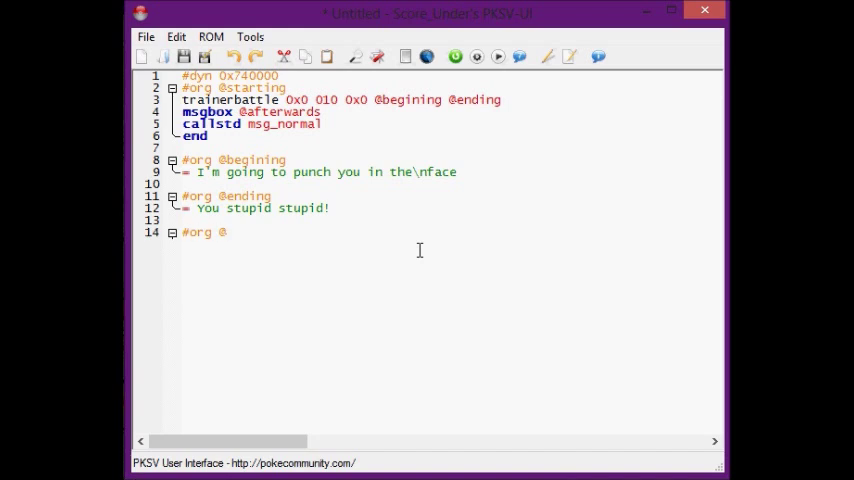
type("afterwards")
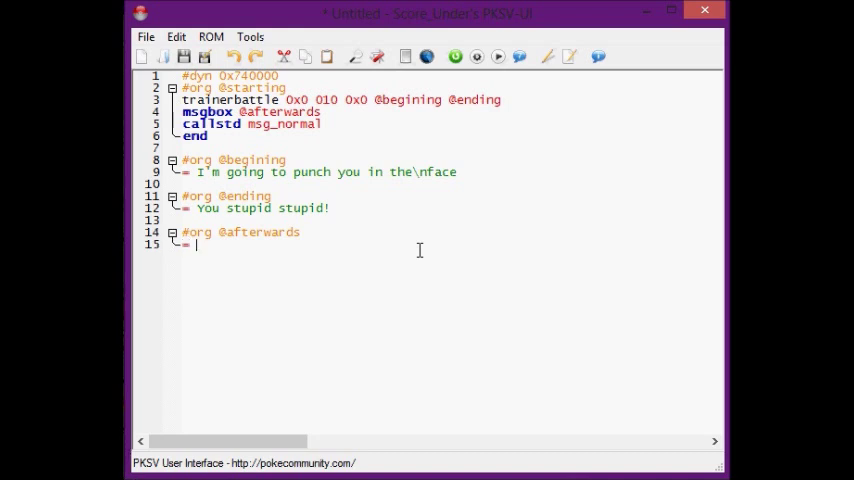
type("I don't like you any")
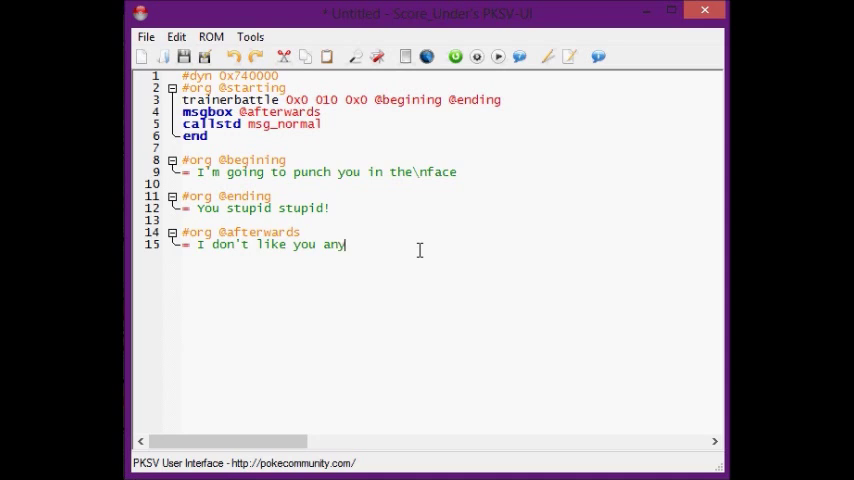
type("more.")
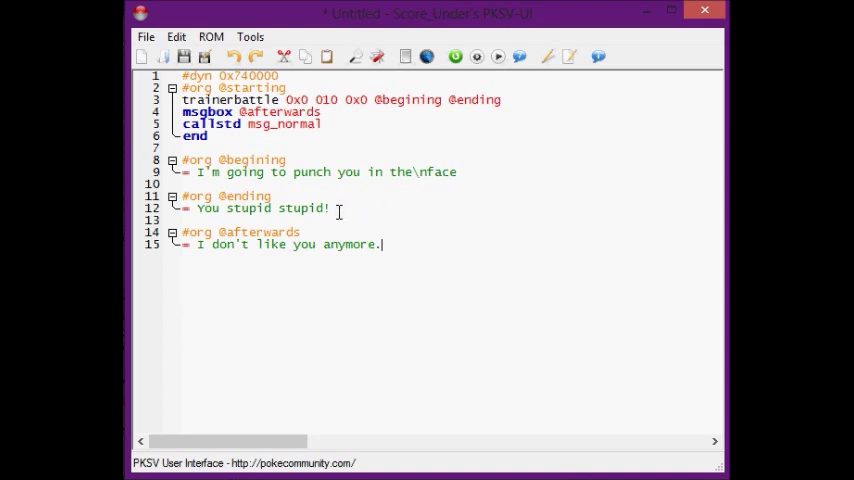
mouse_move(405, 253)
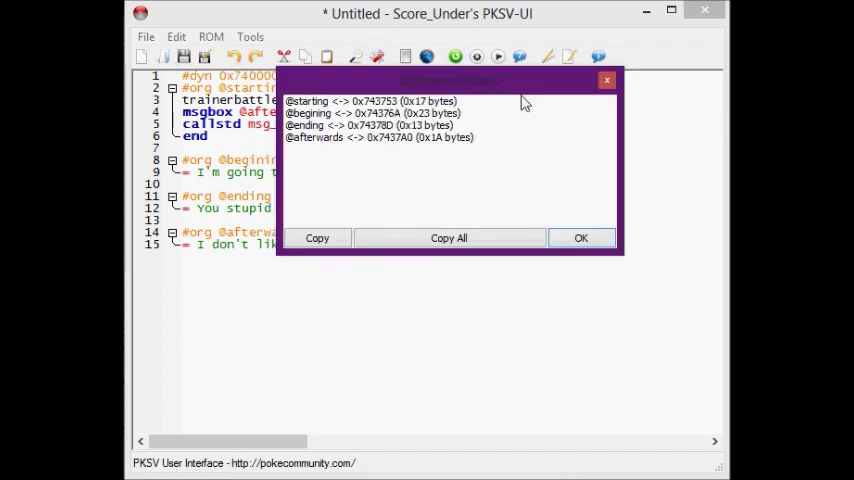
left_click_drag(448, 81, 531, 99)
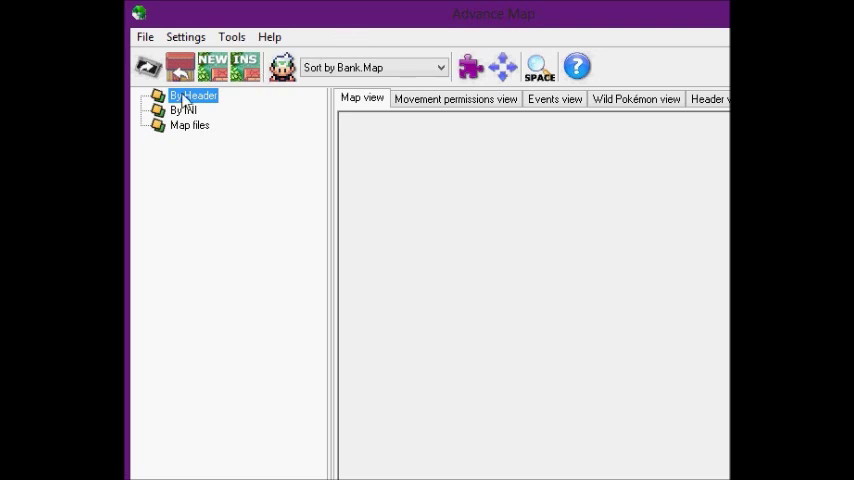
Load ROUTE 3 (3.21) from the By Header list and switch to the Events view.
left_click(157, 95)
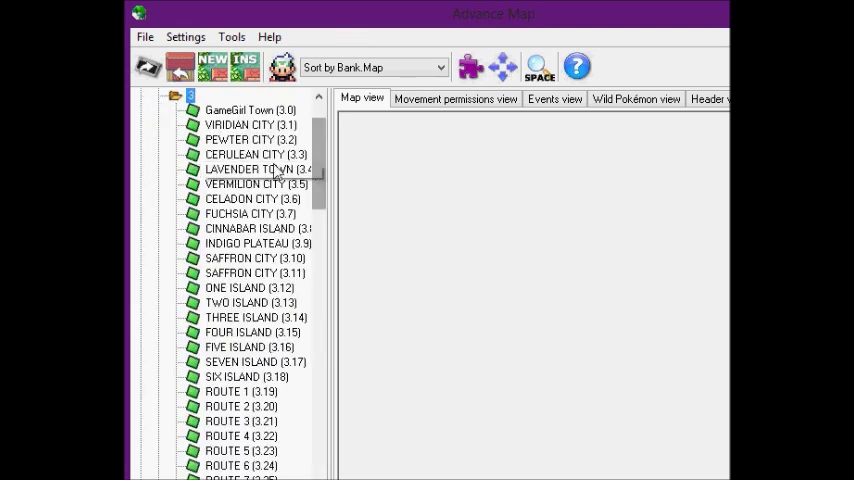
left_click(240, 139)
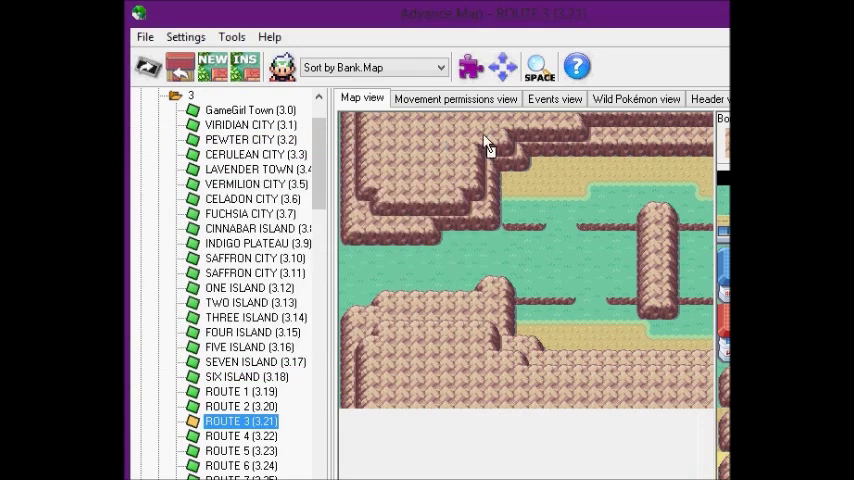
left_click(554, 98)
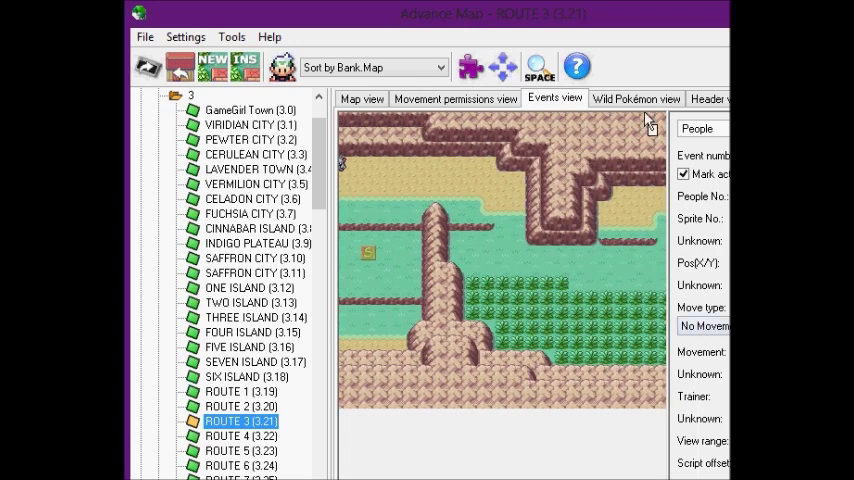
mouse_move(606, 212)
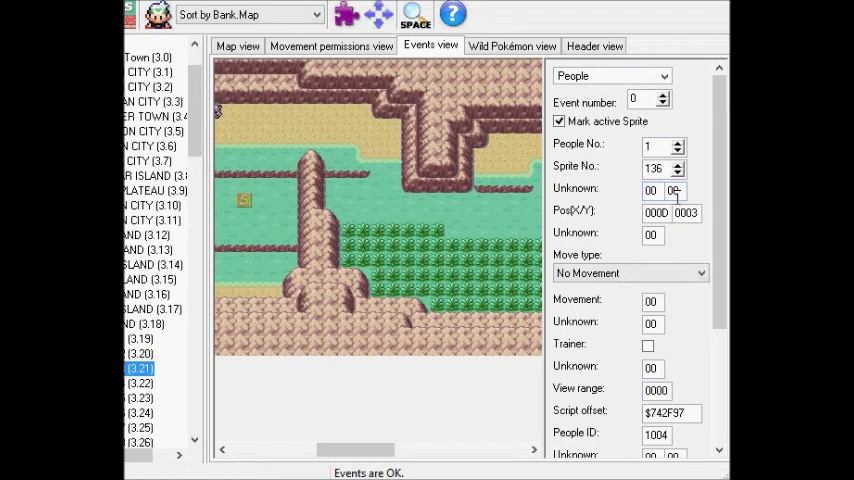
Scroll the Route 3 event properties panel for new person event 12.
scroll("down", 3)
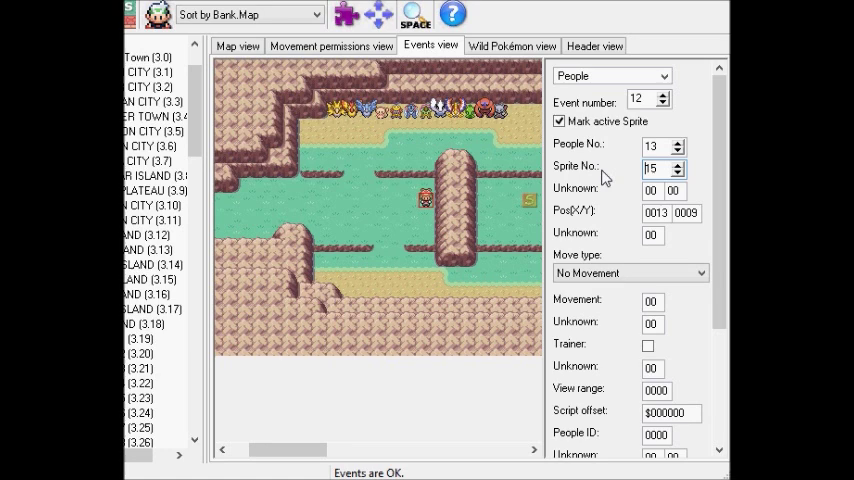
mouse_move(694, 230)
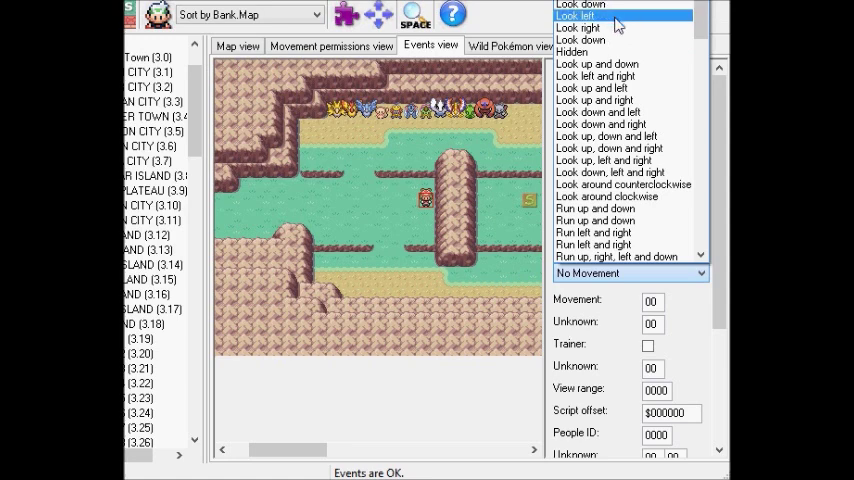
Set the person to Look left, flag it as a trainer, with view range 0001.
left_click(580, 16)
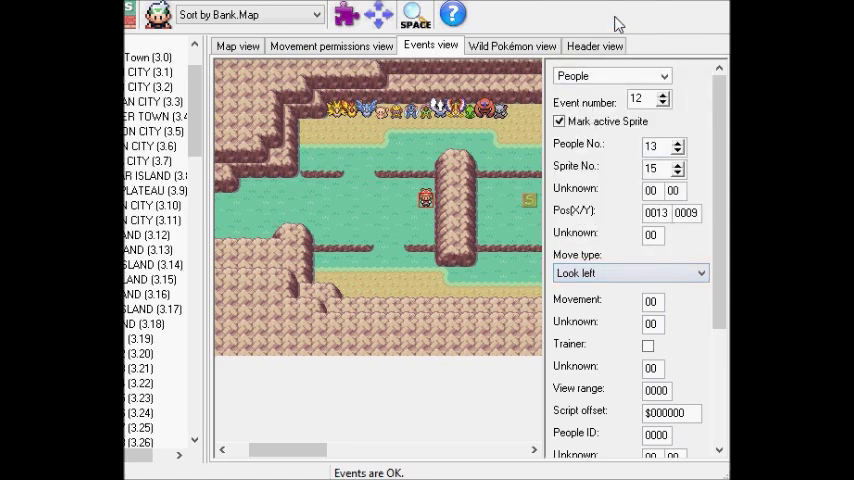
scroll("down", 3)
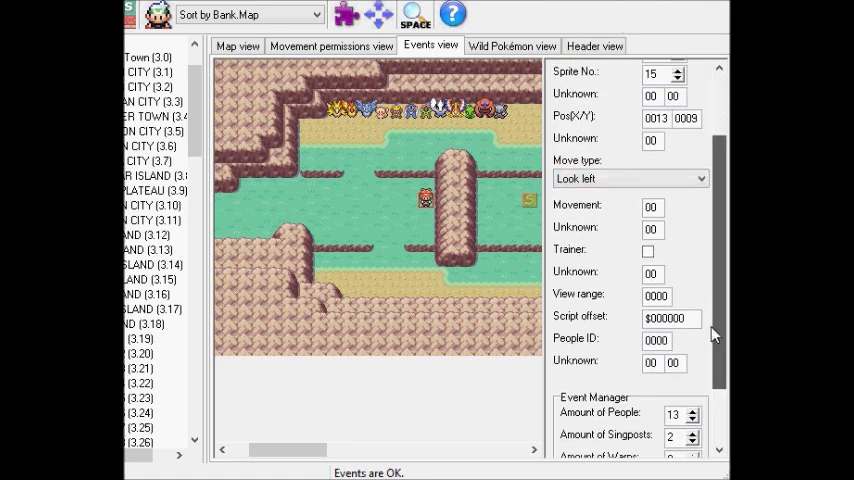
scroll("down", 3)
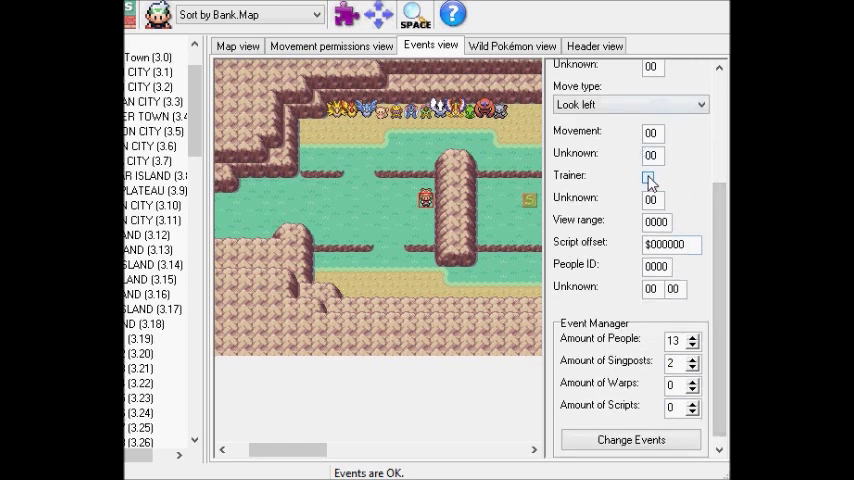
left_click(647, 176)
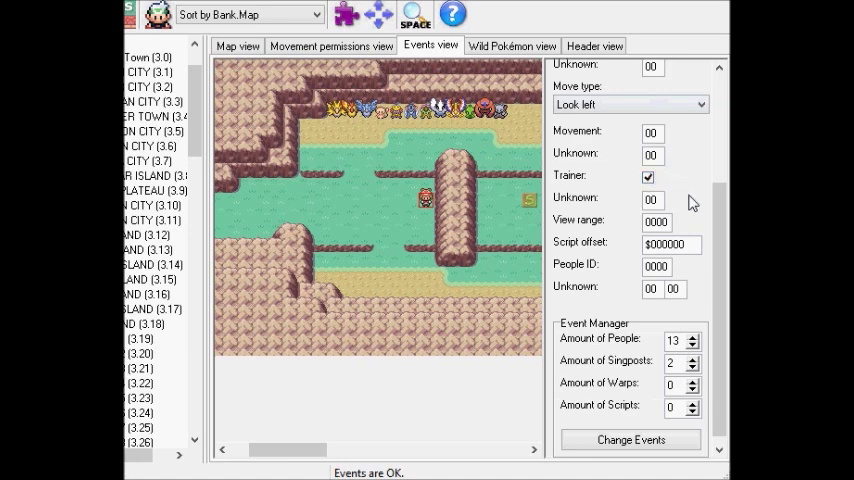
left_click(656, 221)
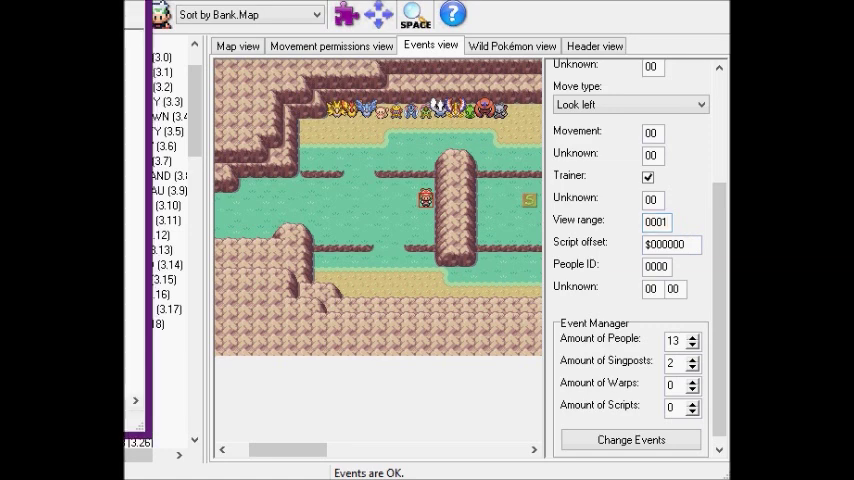
scroll("down", 3)
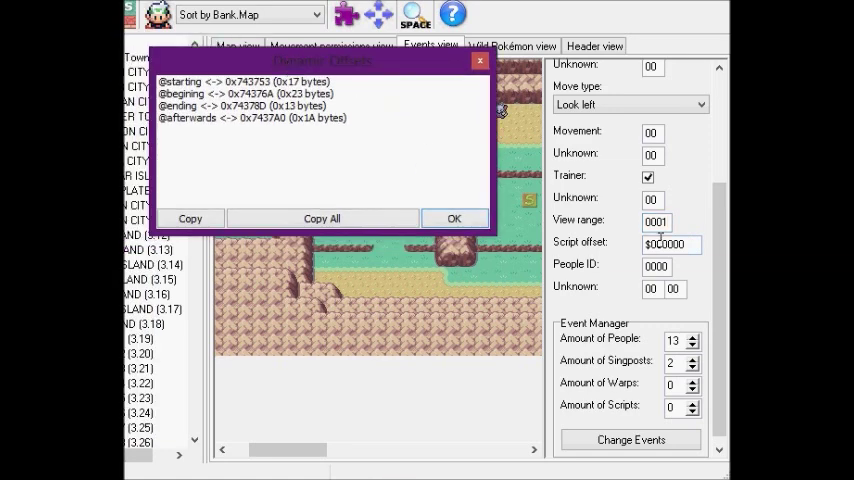
left_click(454, 218)
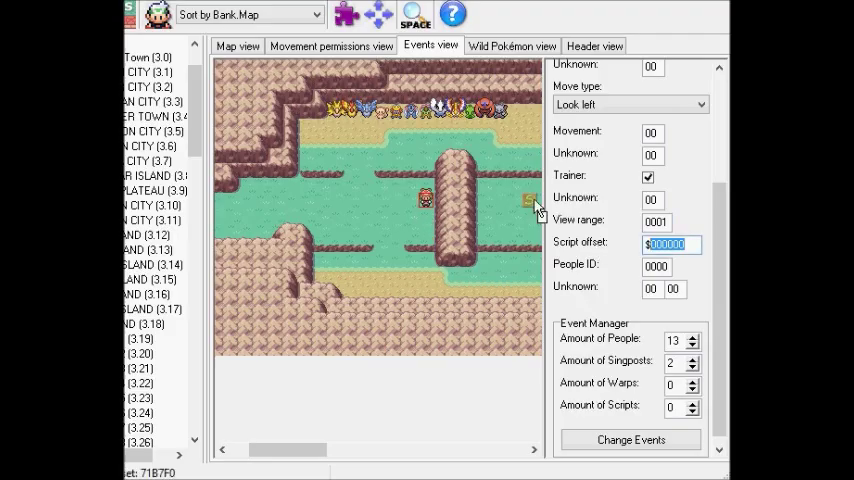
left_click(670, 244)
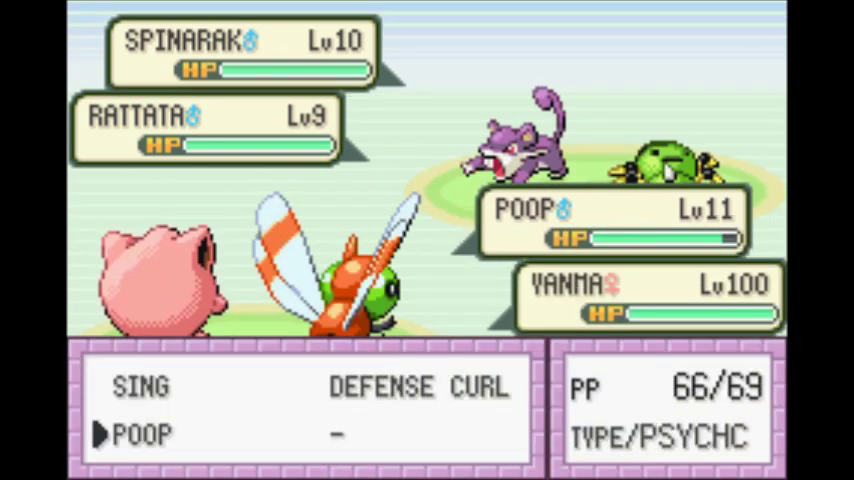
Use POOP, then YANMA's METRONOME (Aromatherapy), advancing battle text until SPINARAK faints.
left_click(140, 433)
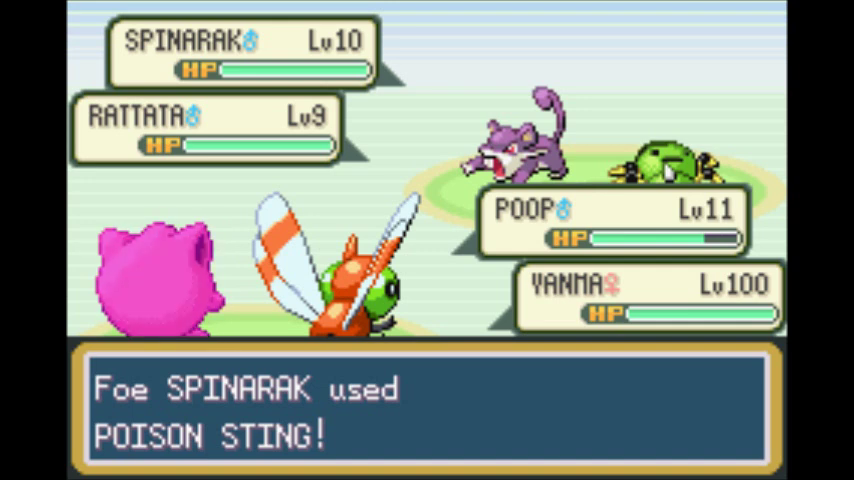
key("A")
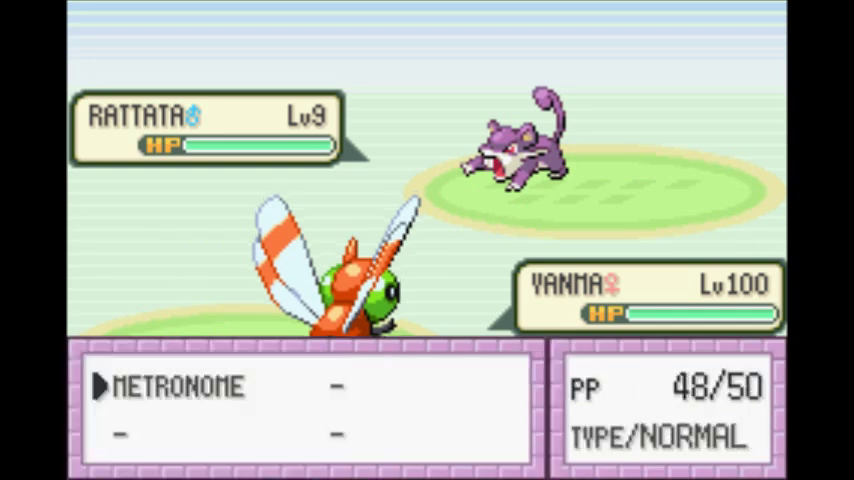
left_click(178, 386)
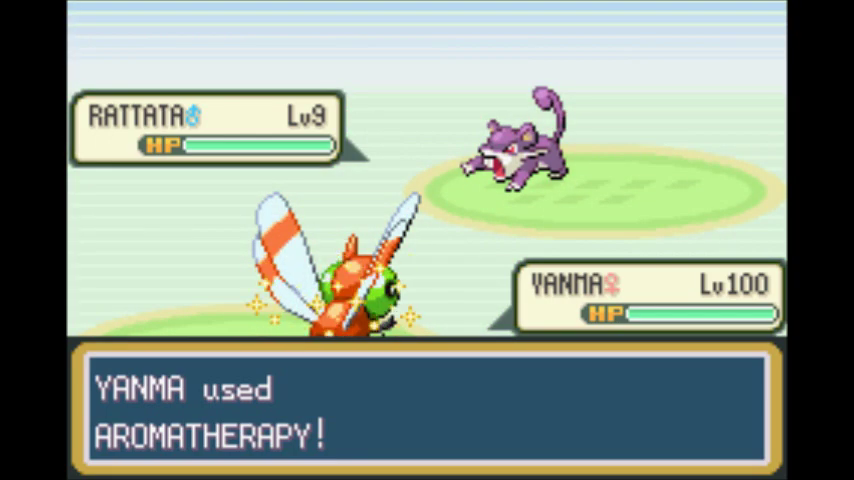
key("enter")
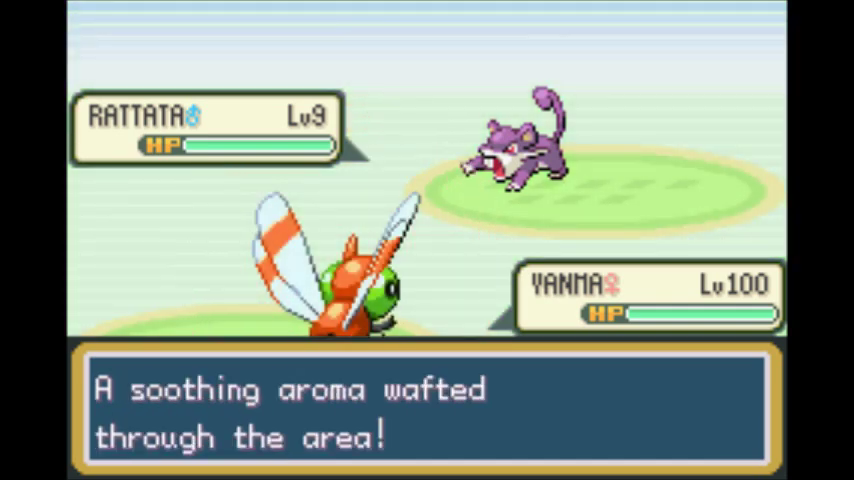